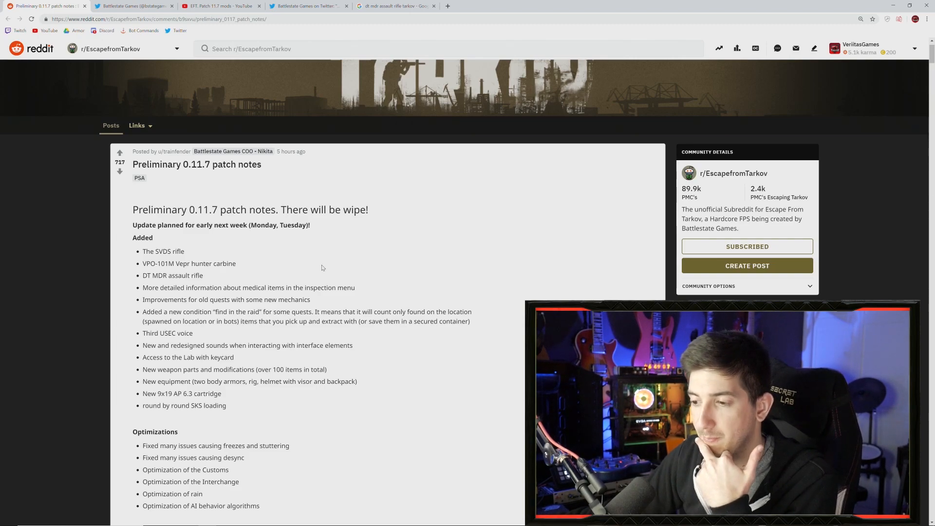
Step: Read a little further down the Reddit patch notes, highlighting a couple of lines
{"action": "scroll", "scroll_direction": "down", "scroll_amount": 3}
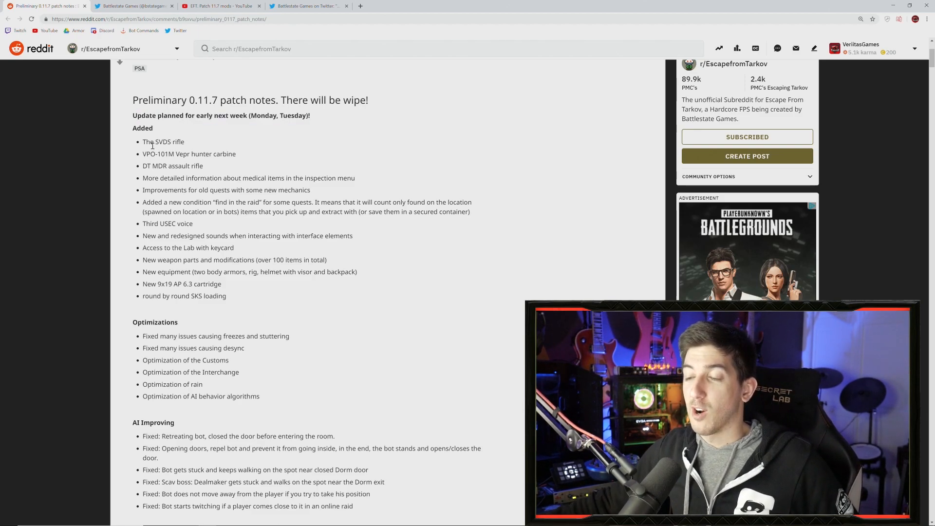
{"action": "left_click_drag", "start_coordinate": [142, 142], "coordinate": [178, 141]}
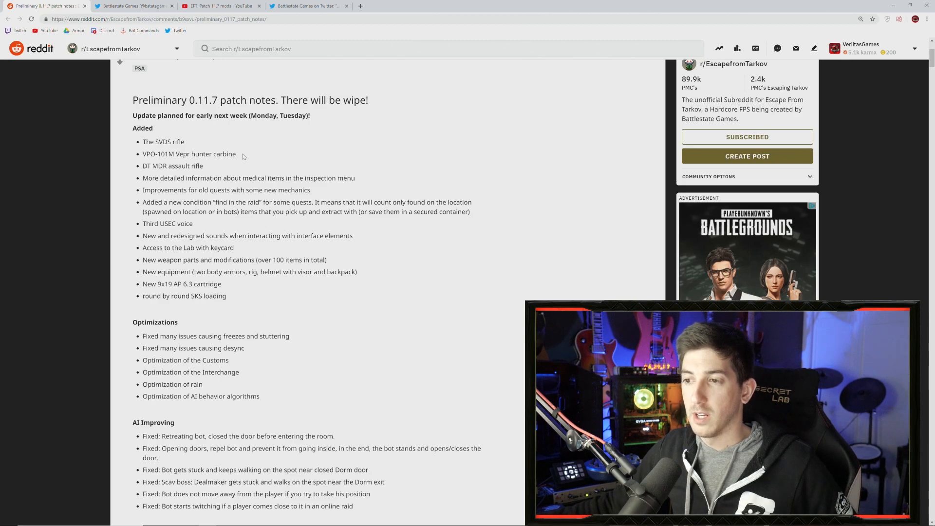
{"action": "left_click_drag", "start_coordinate": [144, 166], "coordinate": [202, 165]}
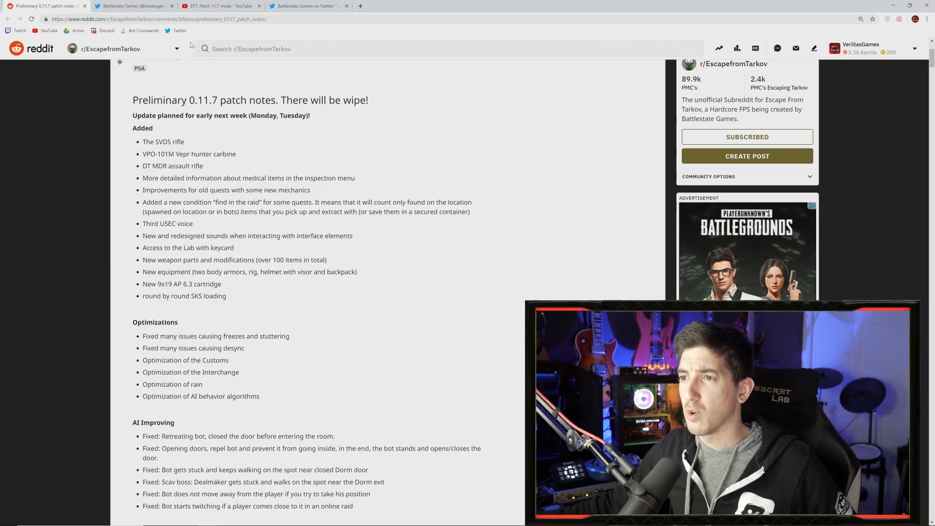
Step: View Google image results for the DT MDR assault rifle in Tarkov, then return to the Reddit post
{"action": "left_click", "coordinate": [221, 5]}
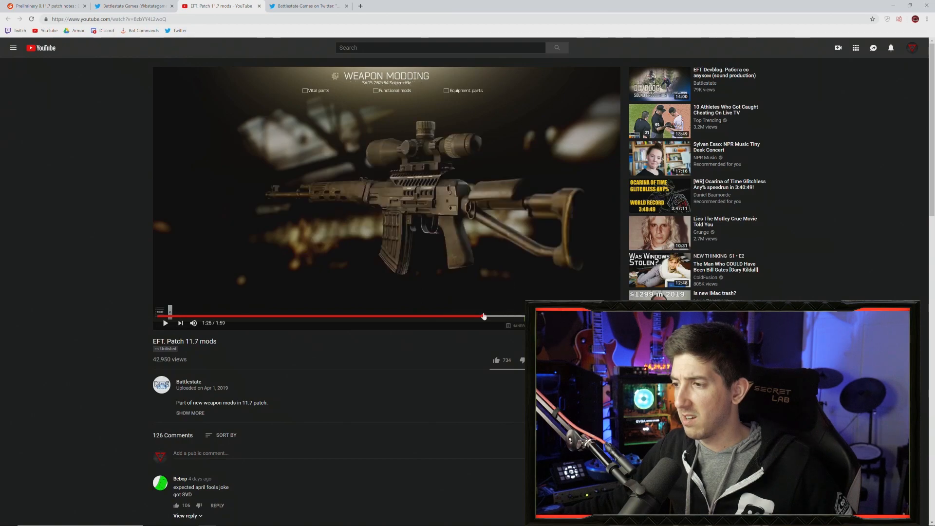
{"action": "left_click", "coordinate": [396, 6]}
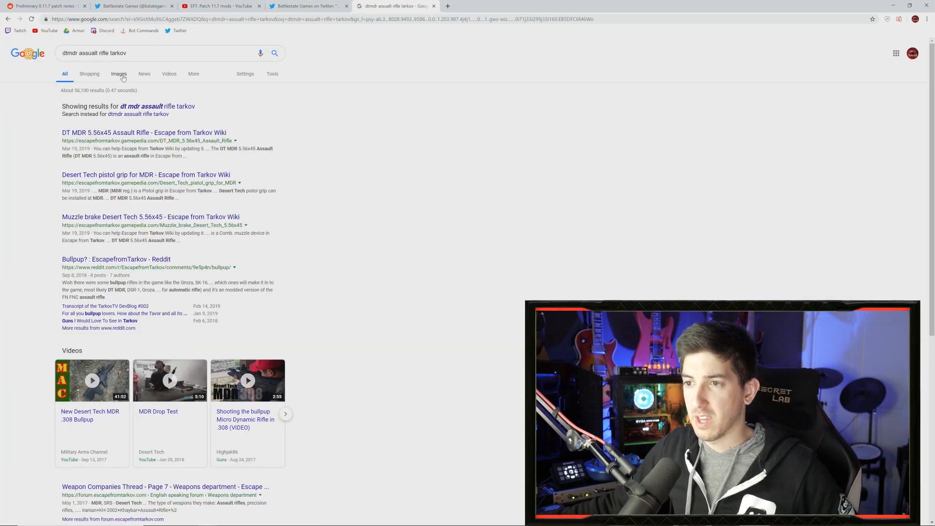
{"action": "left_click", "coordinate": [119, 73]}
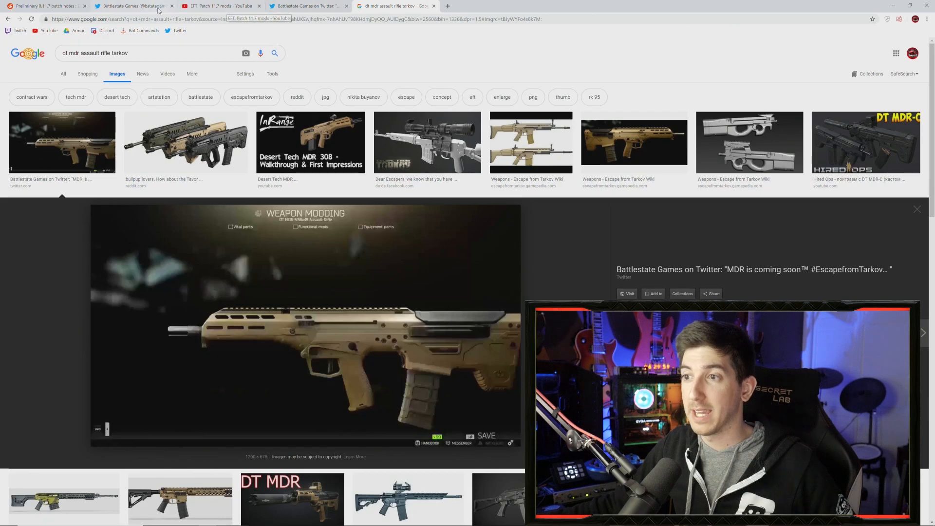
{"action": "left_click", "coordinate": [42, 6]}
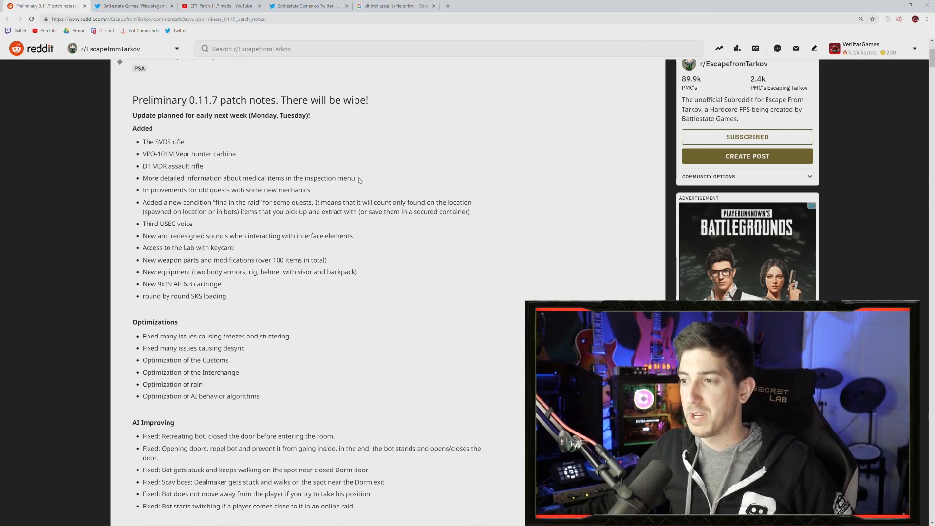
{"action": "left_click_drag", "start_coordinate": [166, 177], "coordinate": [354, 177]}
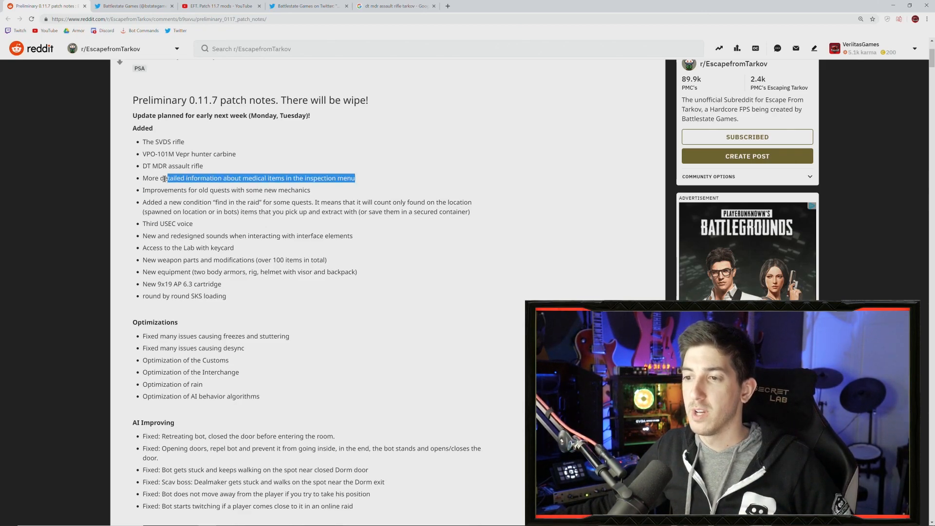
{"action": "left_click", "coordinate": [357, 192]}
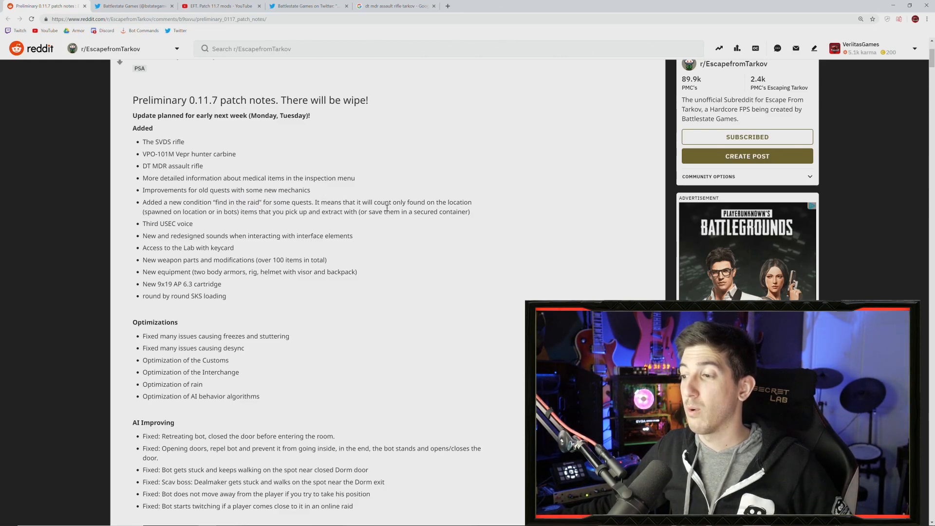
Step: Highlight the 'find in the raid' explanation in the patch notes, then clear the highlight
{"action": "left_click_drag", "start_coordinate": [154, 212], "coordinate": [297, 212]}
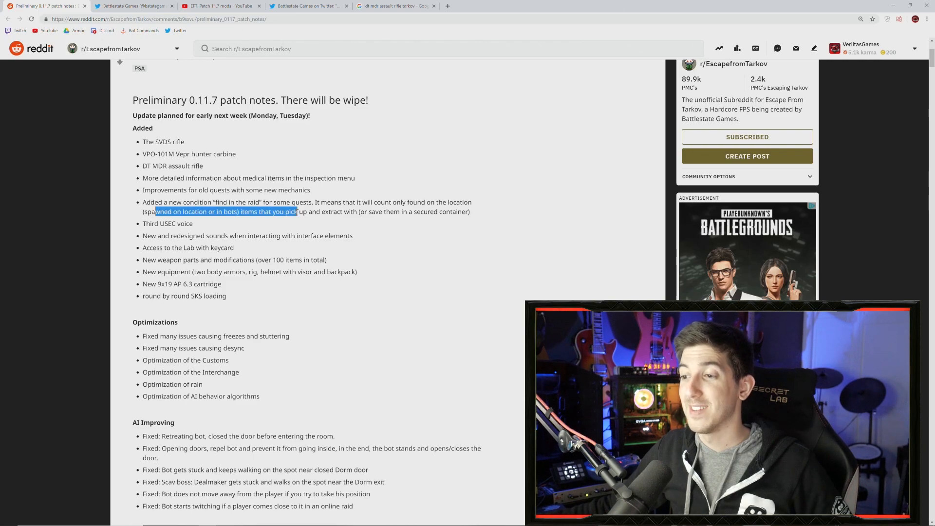
{"action": "left_click", "coordinate": [319, 243]}
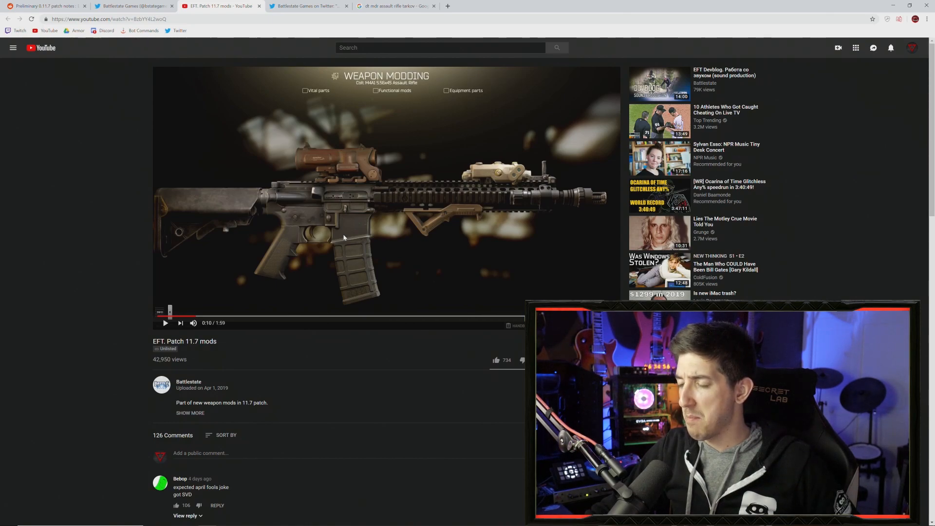
Step: Play and pause the EFT Patch 11.7 mods video through the M4A1 builds, stopping around 0:36
{"action": "left_click", "coordinate": [165, 323]}
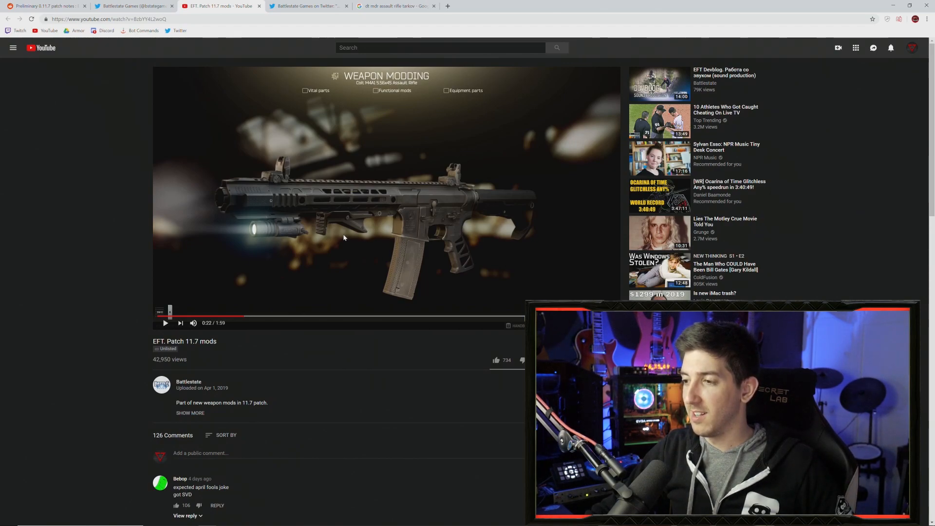
{"action": "left_click", "coordinate": [164, 323]}
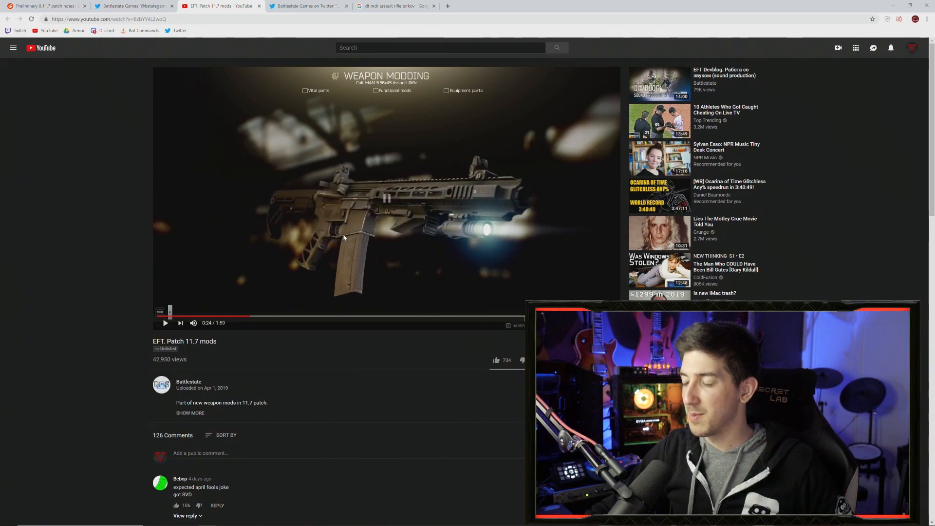
{"action": "left_click", "coordinate": [164, 322]}
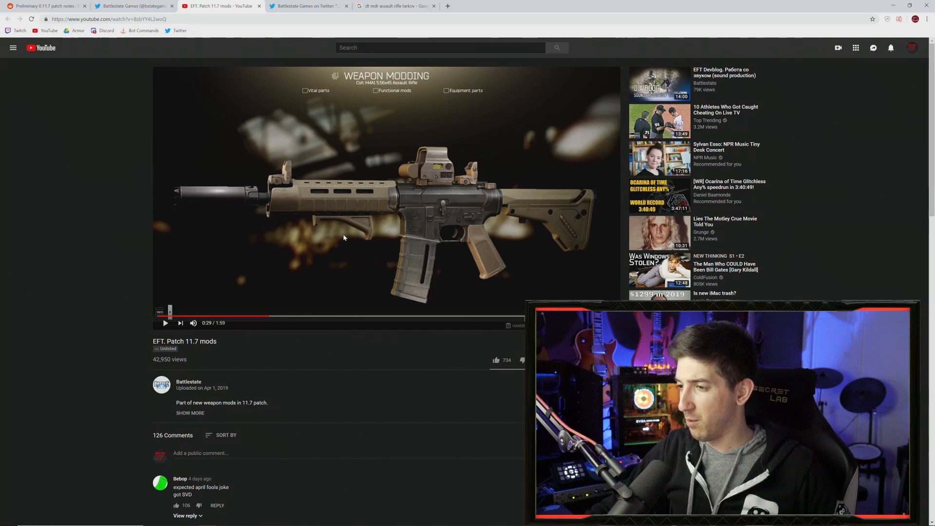
{"action": "left_click", "coordinate": [164, 322]}
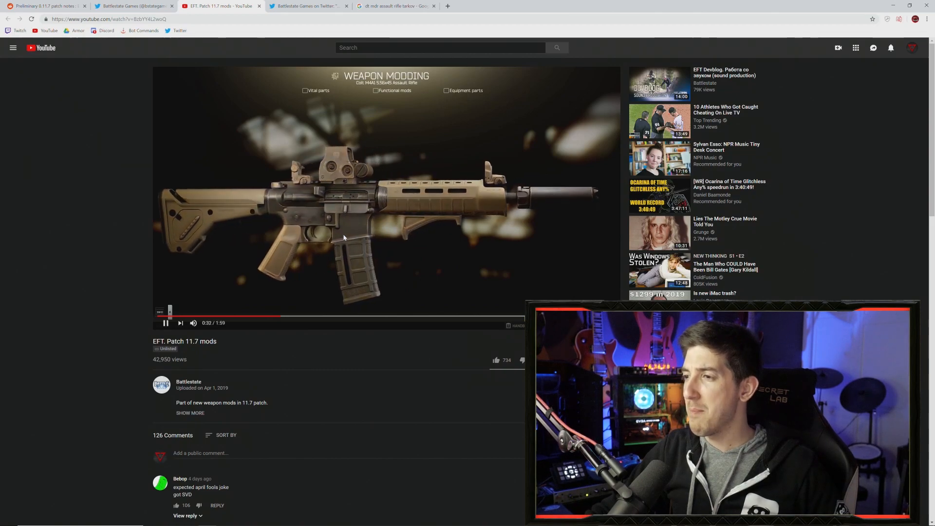
{"action": "left_click", "coordinate": [165, 322]}
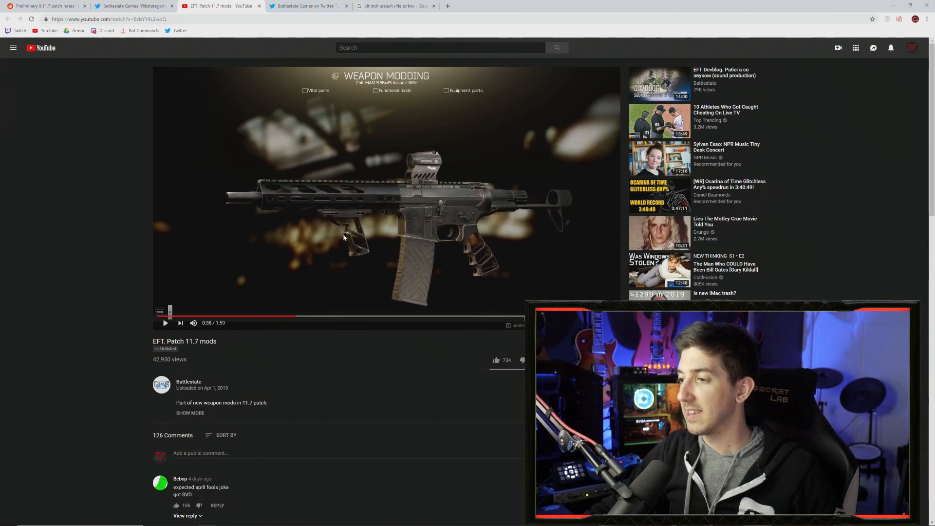
Step: Resume the mods video a few times, advancing it to about 0:48 and the drum-magazine M4A1 build
{"action": "left_click", "coordinate": [166, 323]}
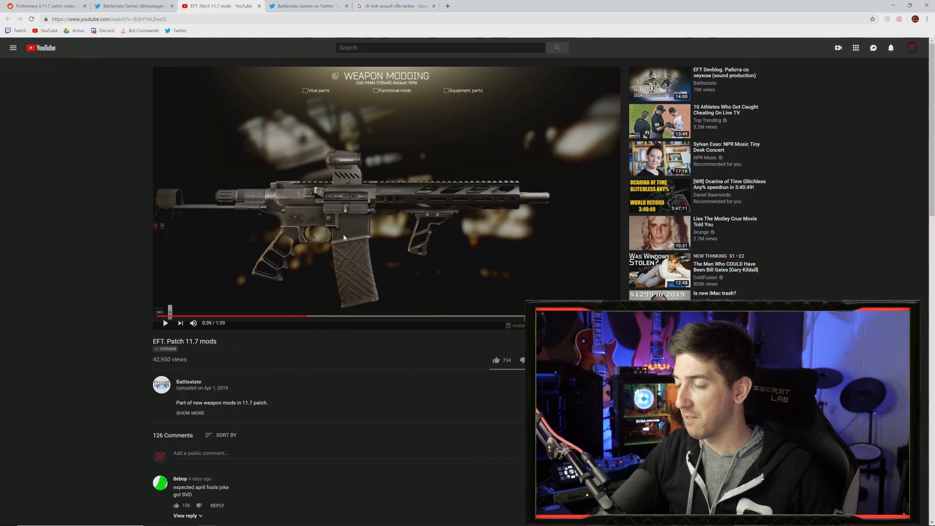
{"action": "left_click", "coordinate": [165, 322]}
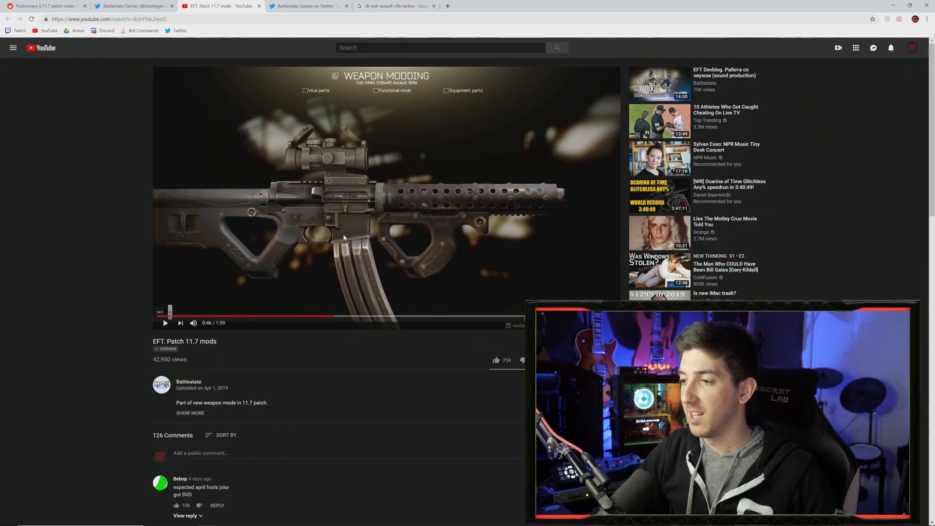
{"action": "left_click", "coordinate": [165, 323]}
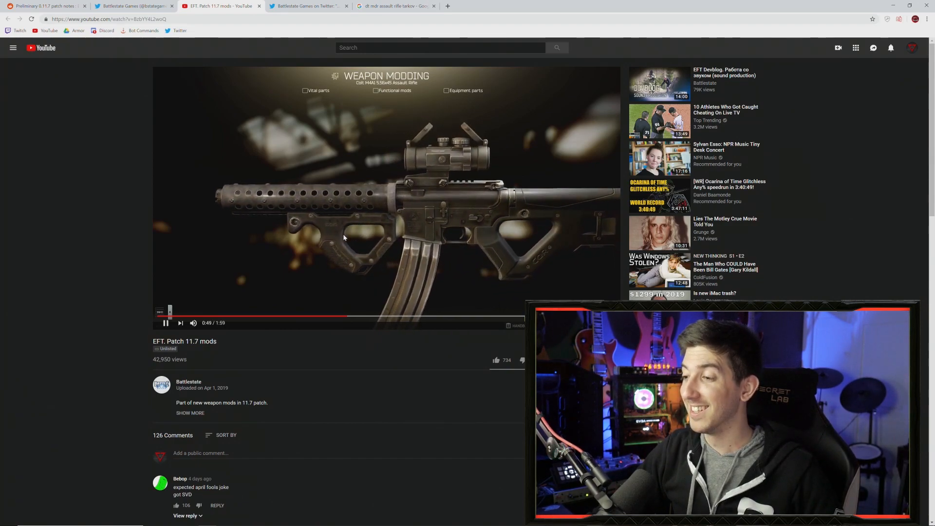
Step: Return to the Reddit patch notes tab and read down through the Added list toward Optimizations
{"action": "left_click", "coordinate": [45, 6]}
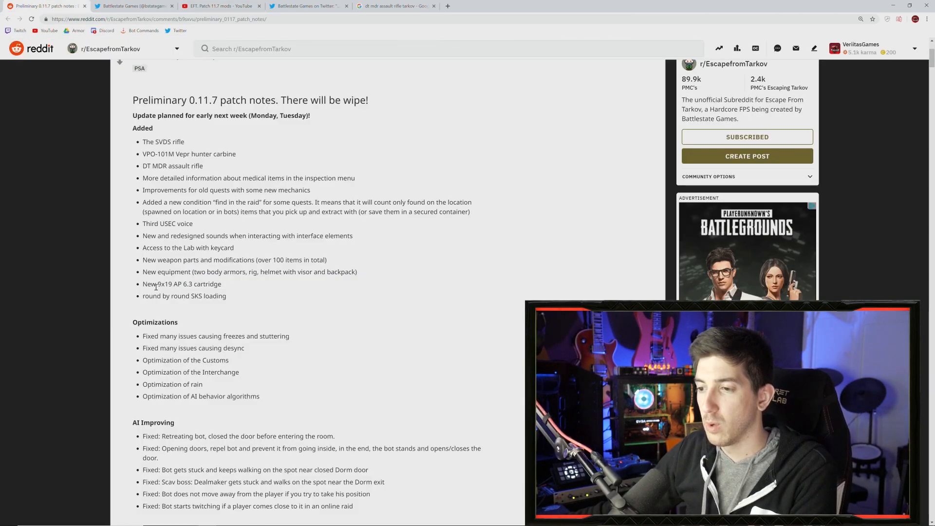
{"action": "left_click_drag", "start_coordinate": [158, 284], "coordinate": [192, 283]}
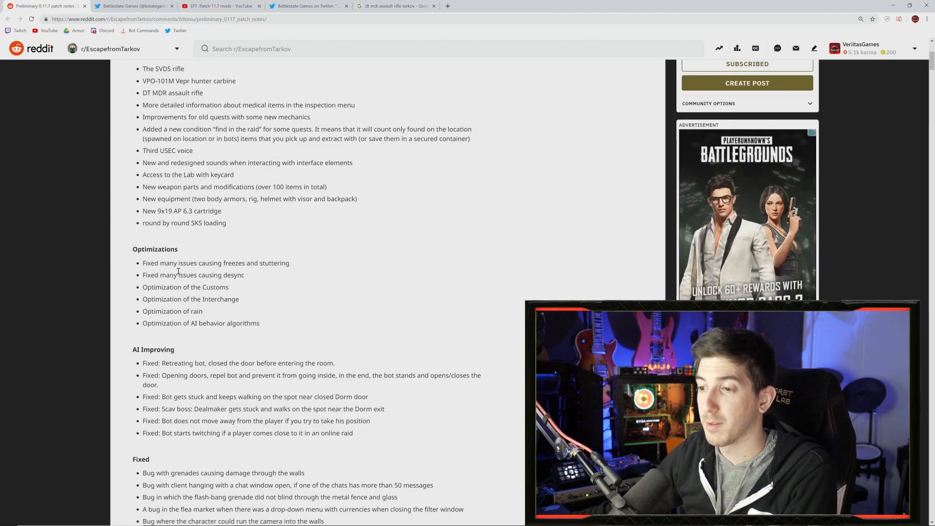
{"action": "scroll", "scroll_direction": "down", "scroll_amount": 3}
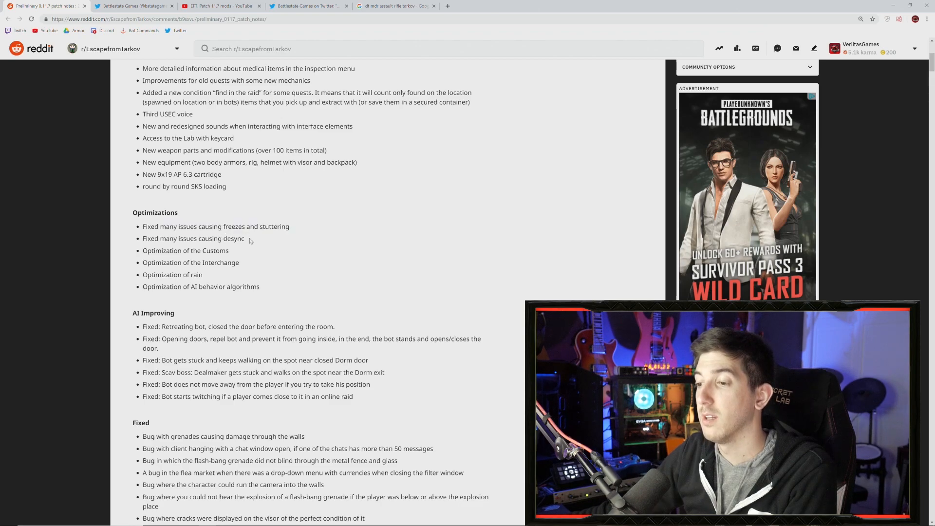
{"action": "double_click", "coordinate": [146, 251]}
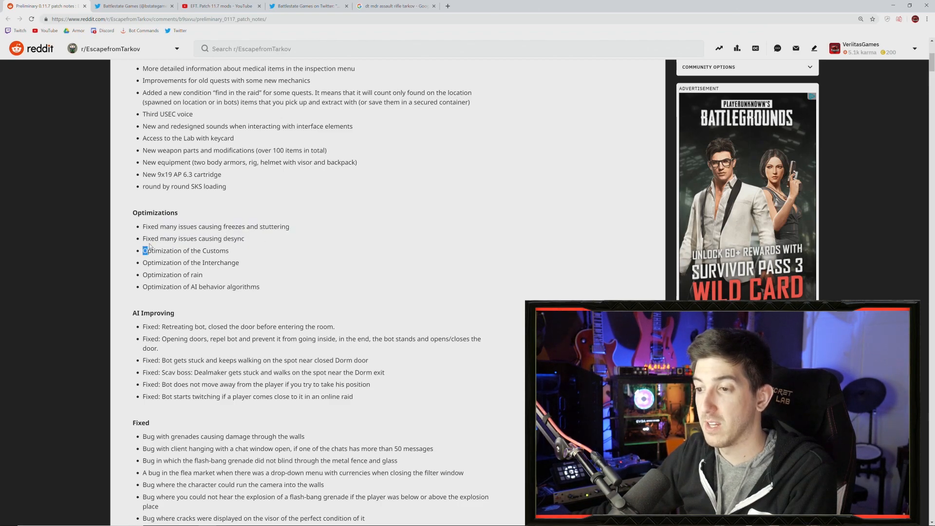
{"action": "double_click", "coordinate": [214, 251]}
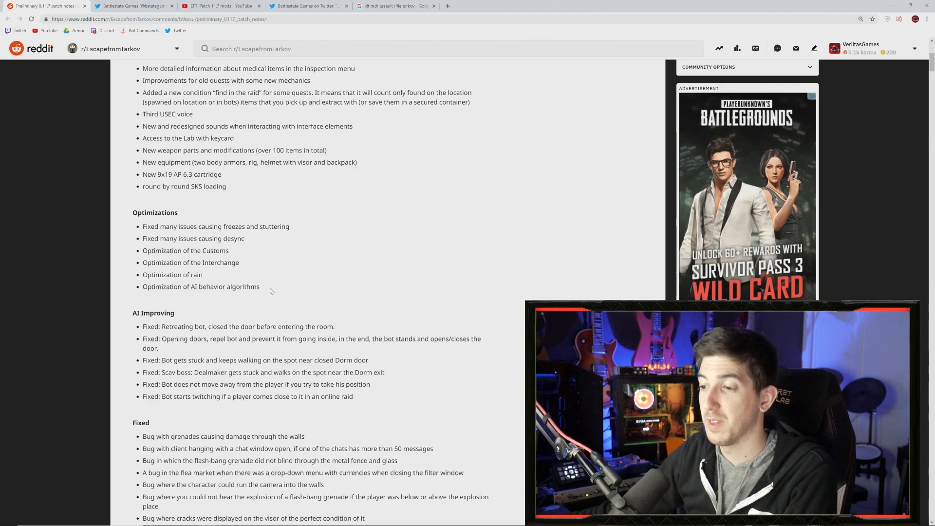
{"action": "left_click_drag", "start_coordinate": [142, 262], "coordinate": [259, 287]}
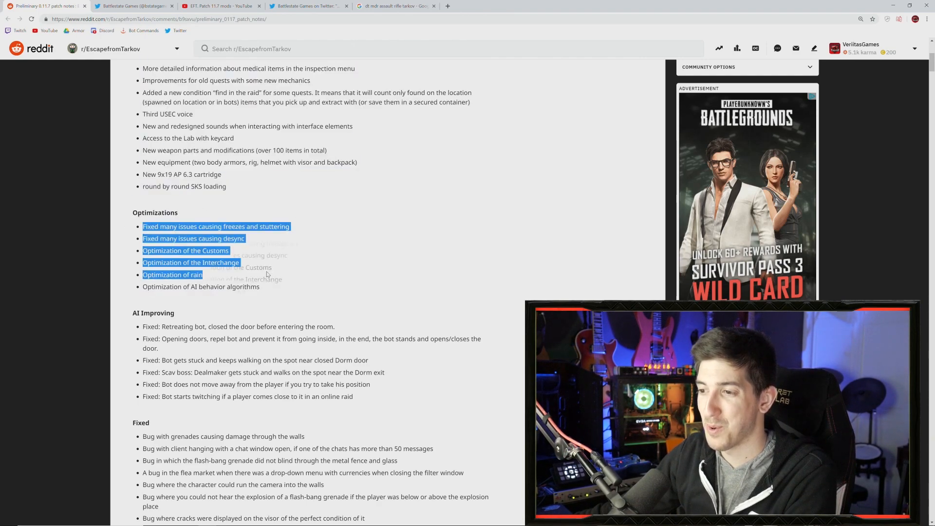
{"action": "left_click", "coordinate": [281, 255]}
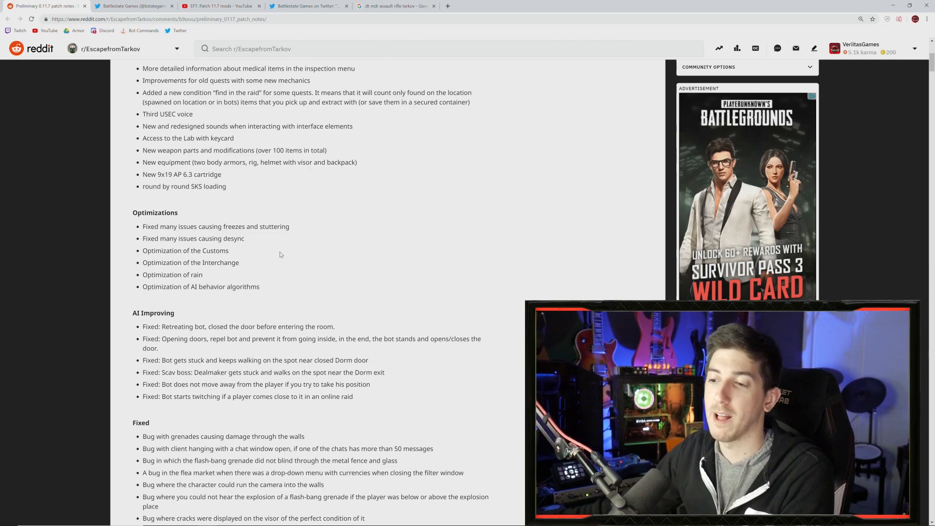
Step: Scroll the patch notes past the AI Improving entries to the Fixed bug list
{"action": "scroll", "scroll_direction": "down", "scroll_amount": 3}
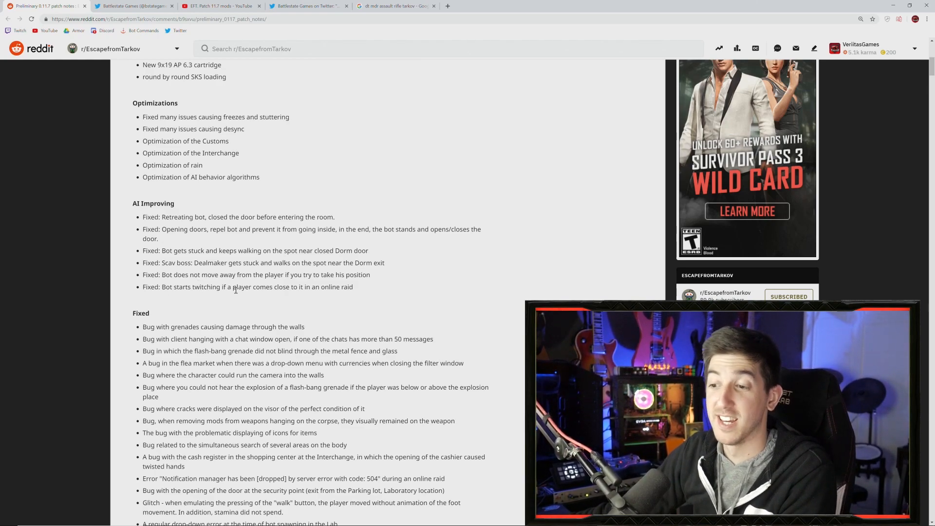
{"action": "scroll", "scroll_direction": "down", "scroll_amount": 3}
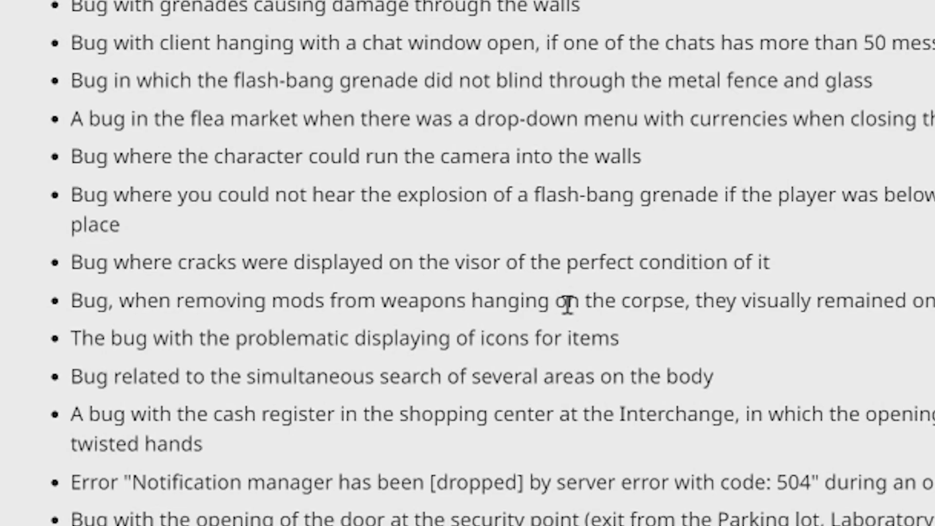
{"action": "mouse_move", "coordinate": [537, 273]}
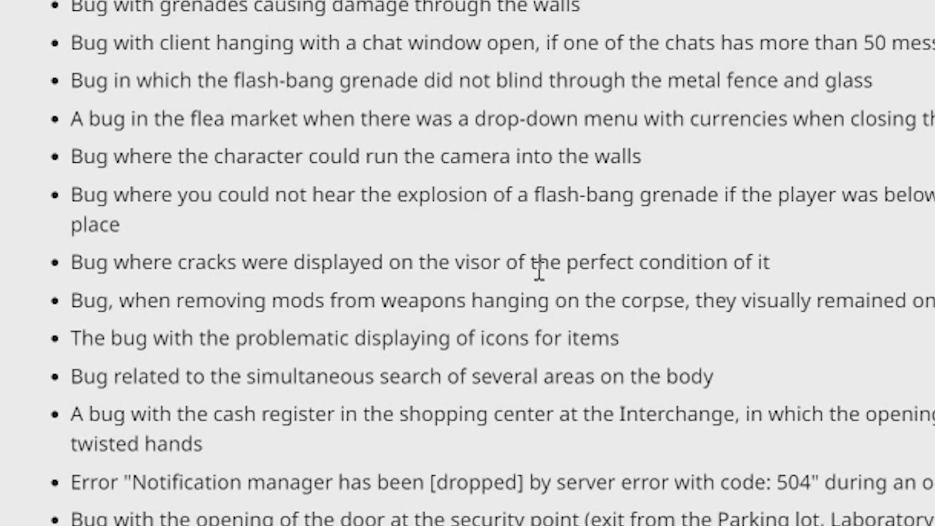
{"action": "mouse_move", "coordinate": [607, 328]}
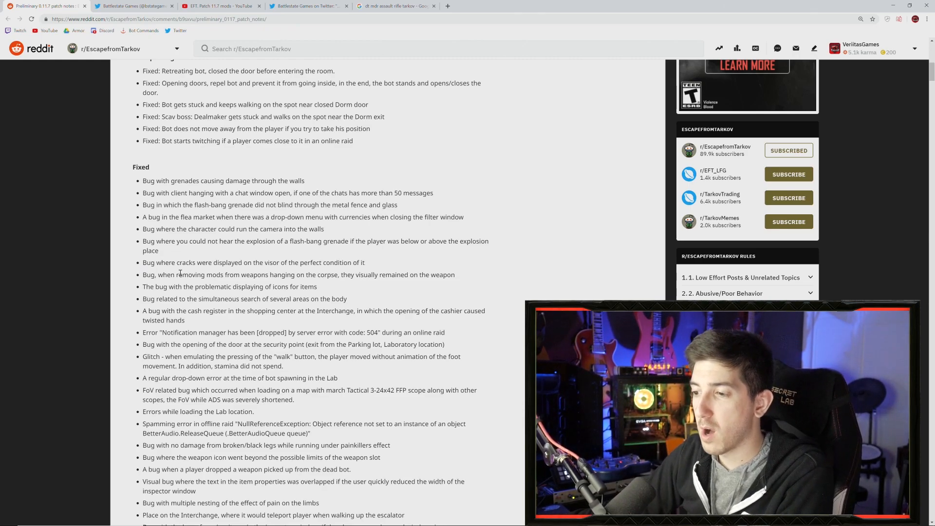
Step: Highlight the 'hanging on the corpse' phrase and continue down to the Lab bot-spawning drop-down error entry
{"action": "left_click_drag", "start_coordinate": [274, 274], "coordinate": [341, 274]}
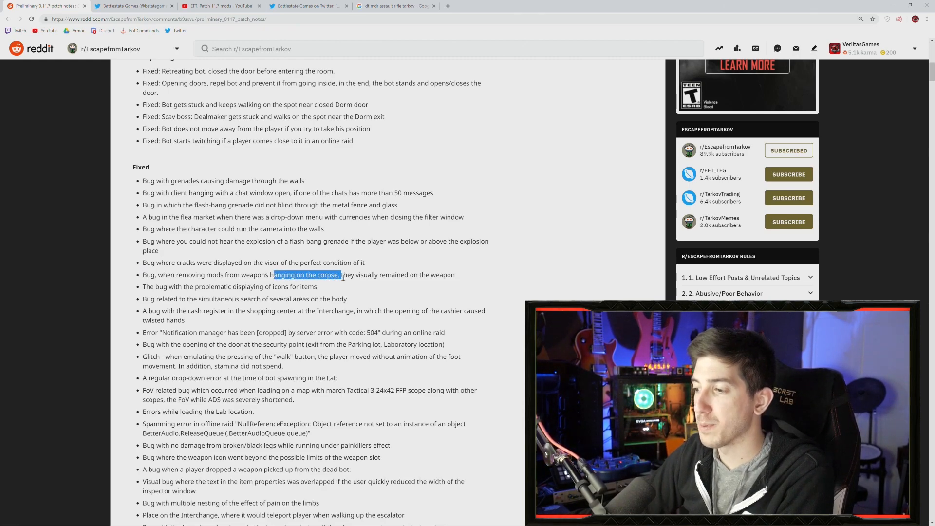
{"action": "left_click_drag", "start_coordinate": [343, 274], "coordinate": [470, 275]}
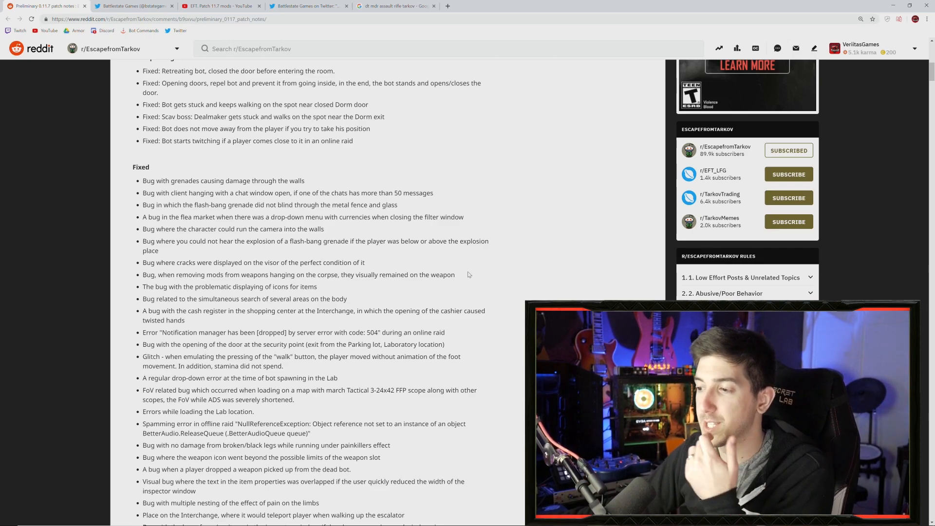
{"action": "scroll", "scroll_direction": "down", "scroll_amount": 3}
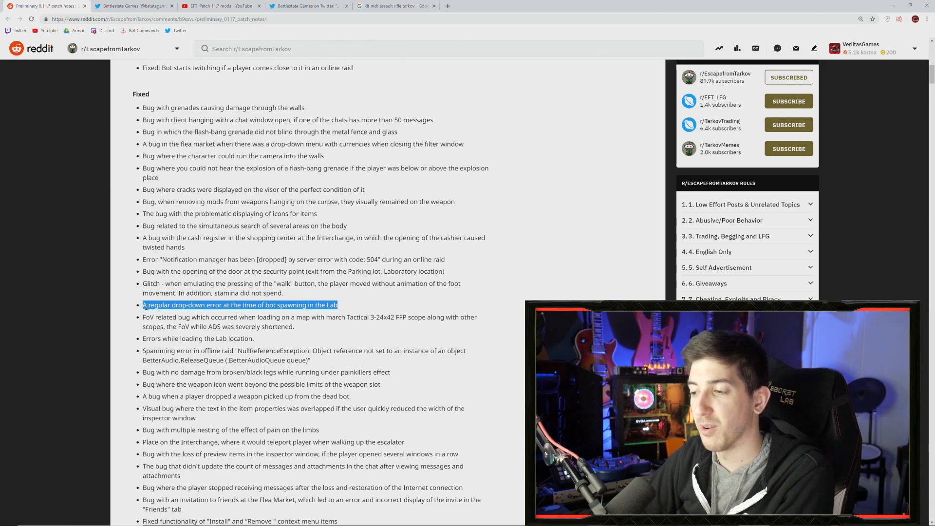
Step: Read down the Fixed list to its end and highlight the sound-positioning fixes line
{"action": "left_click", "coordinate": [167, 316]}
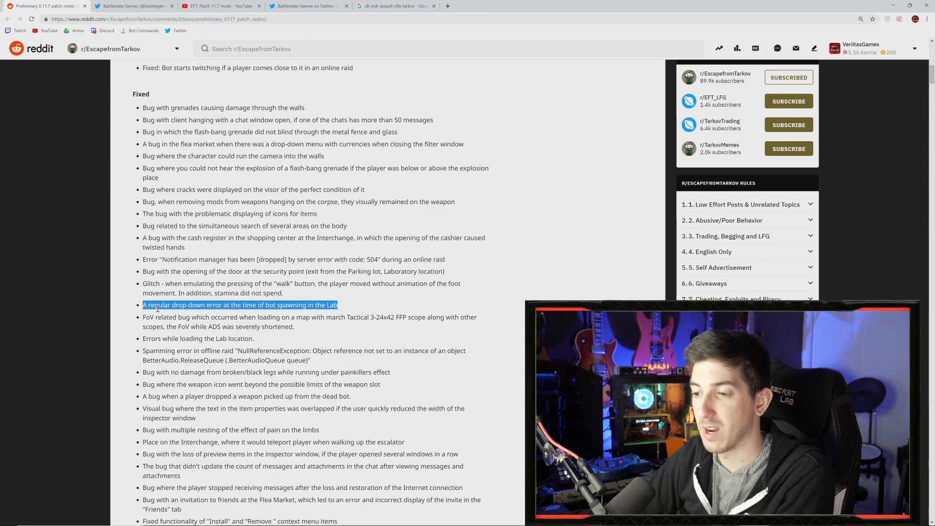
{"action": "left_click", "coordinate": [368, 306]}
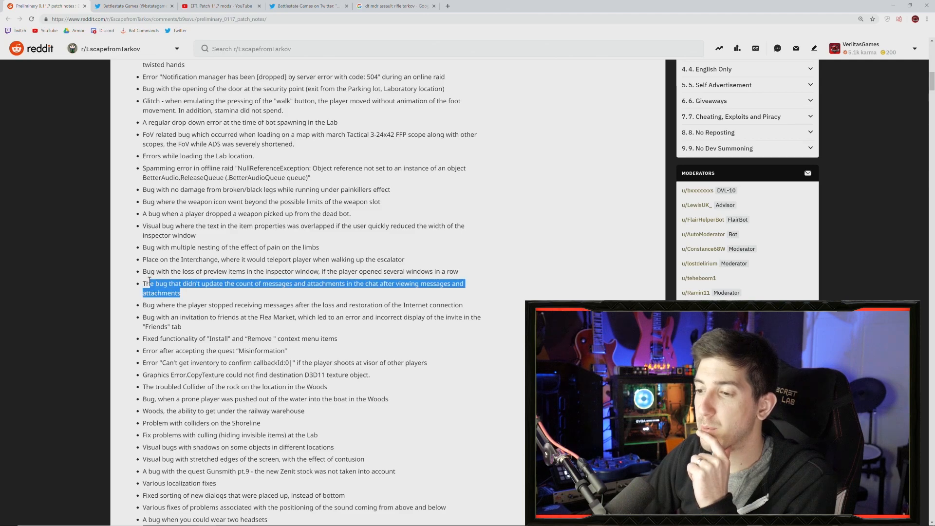
{"action": "left_click", "coordinate": [194, 294]}
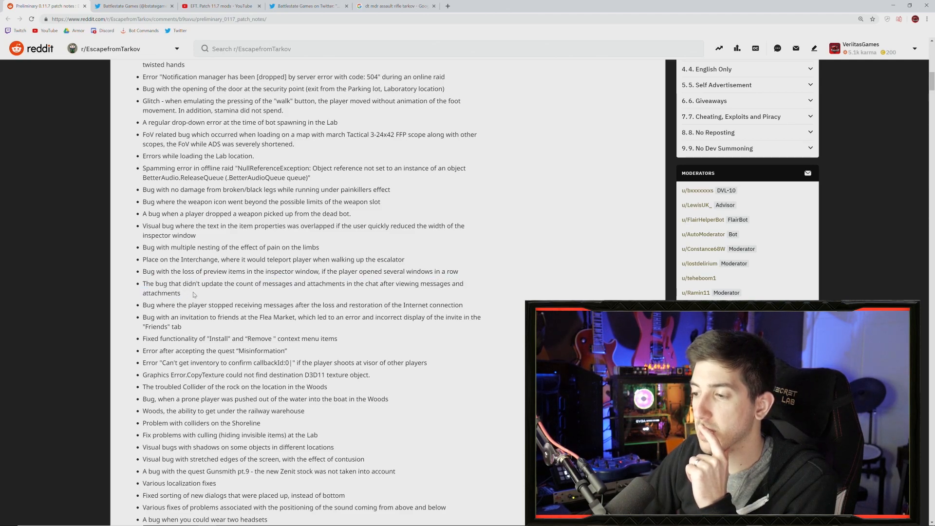
{"action": "scroll", "scroll_direction": "down", "scroll_amount": 3}
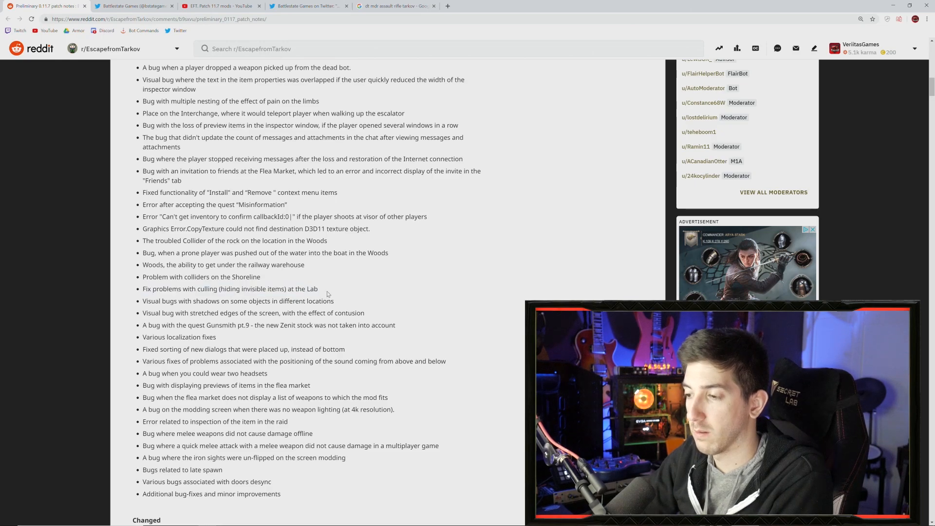
{"action": "scroll", "scroll_direction": "down", "scroll_amount": 3}
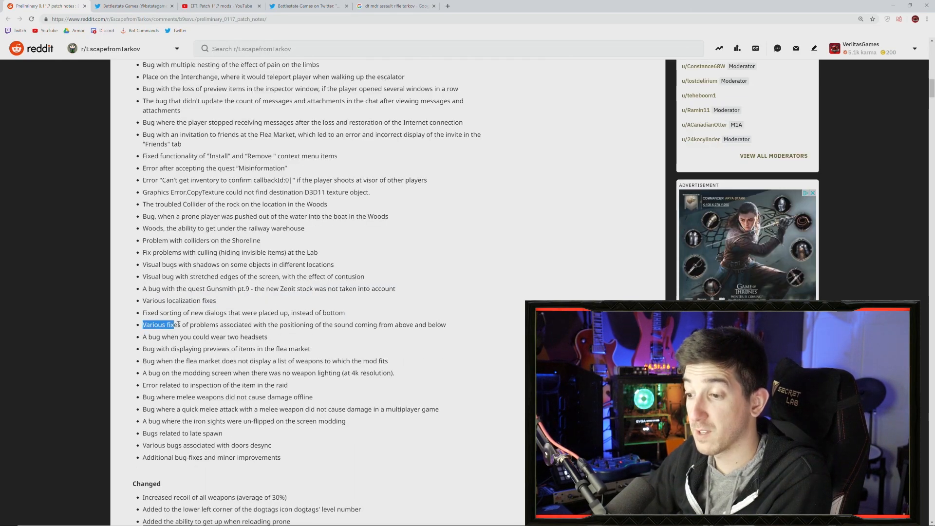
{"action": "left_click_drag", "start_coordinate": [177, 324], "coordinate": [301, 324]}
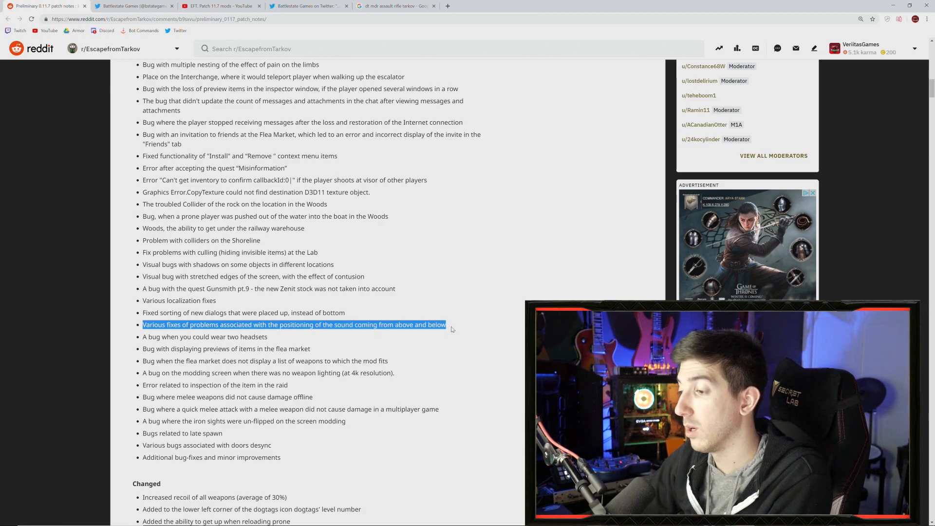
{"action": "mouse_move", "coordinate": [435, 342]}
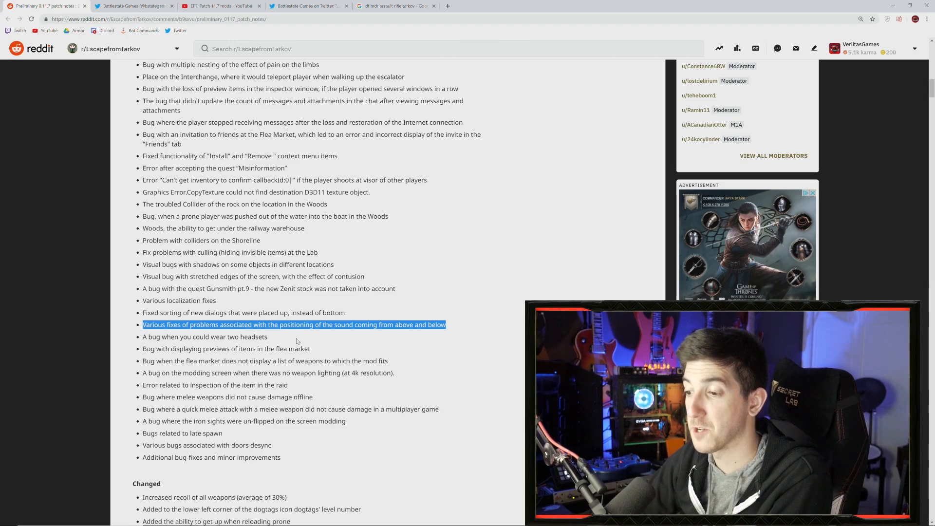
Step: Scroll into the Changed section, highlighting the doors desync bug line along the way
{"action": "scroll", "scroll_direction": "down", "scroll_amount": 3}
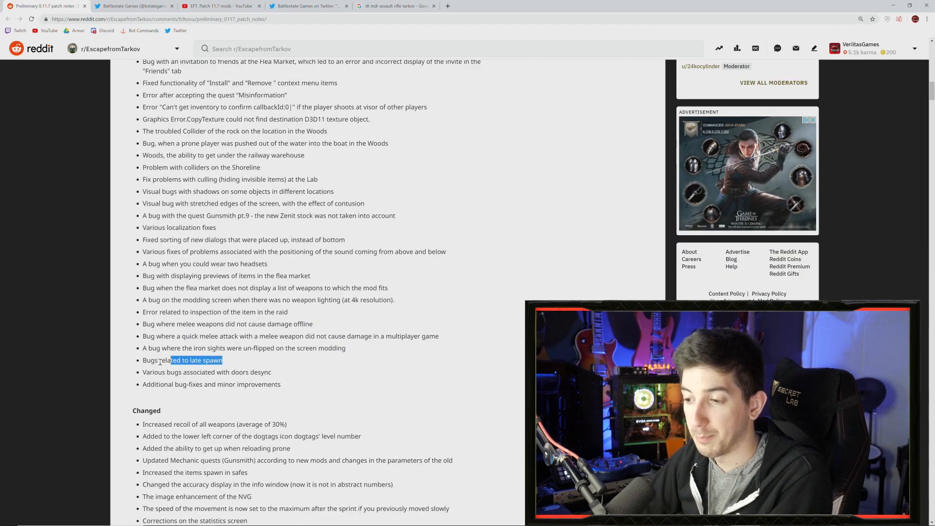
{"action": "left_click", "coordinate": [230, 363]}
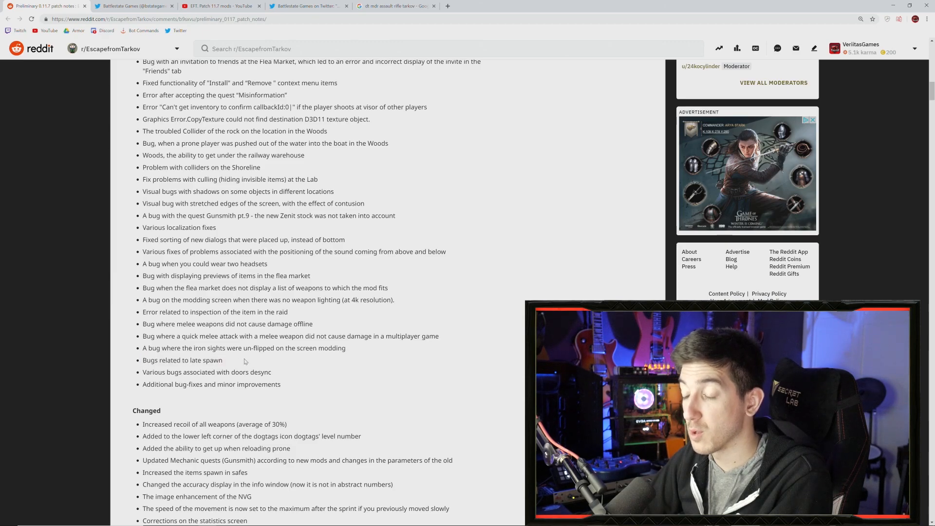
{"action": "scroll", "scroll_direction": "down", "scroll_amount": 3}
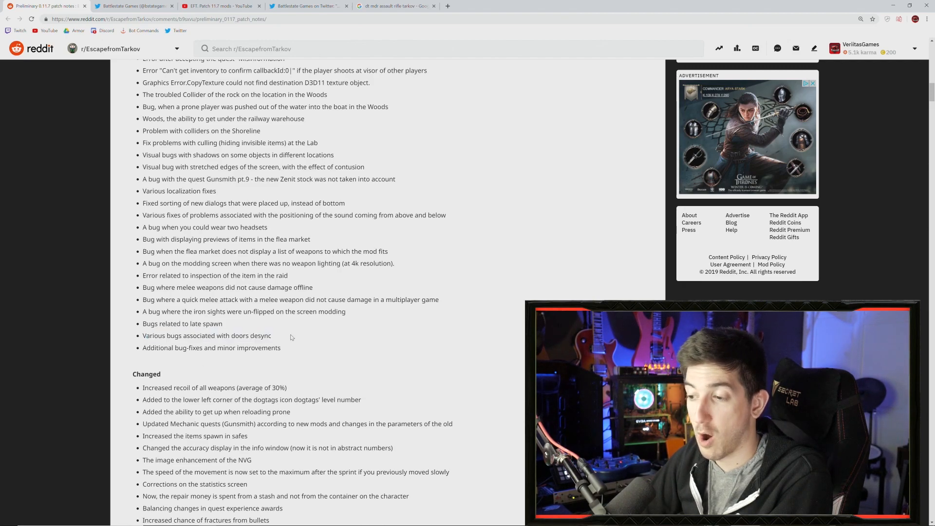
{"action": "left_click_drag", "start_coordinate": [158, 336], "coordinate": [270, 335]}
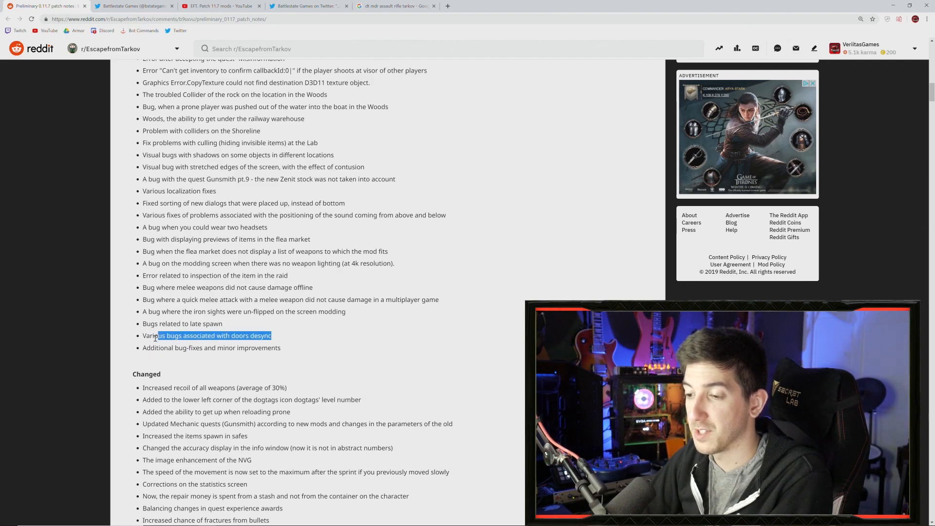
{"action": "left_click_drag", "start_coordinate": [158, 336], "coordinate": [272, 335]}
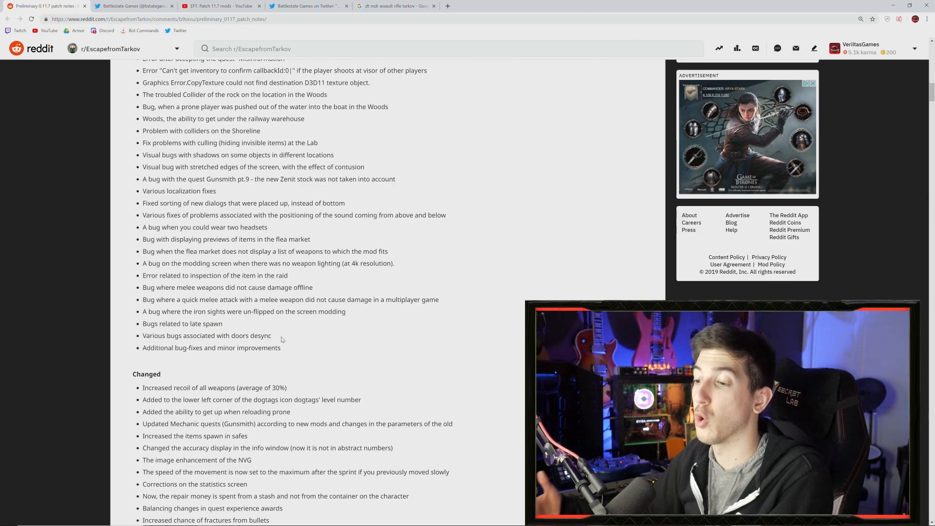
{"action": "left_click_drag", "start_coordinate": [151, 336], "coordinate": [270, 335]}
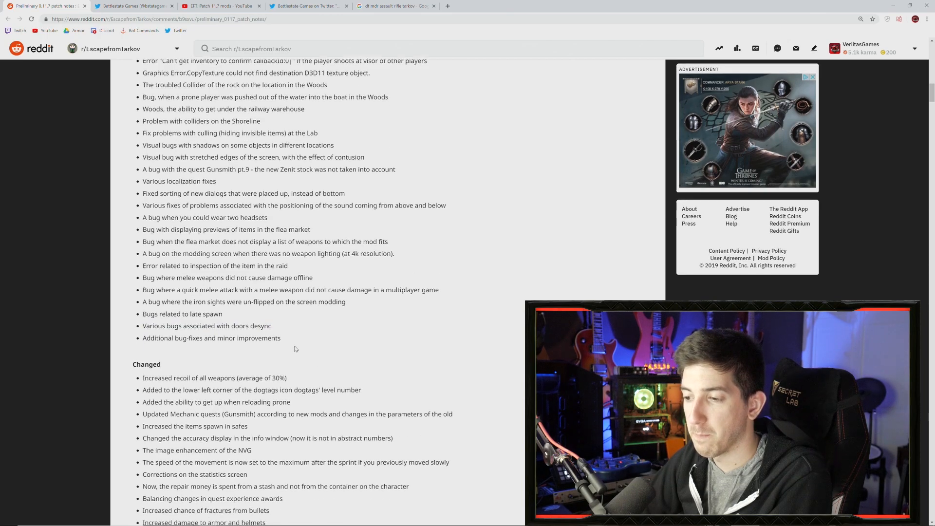
{"action": "scroll", "scroll_direction": "down", "scroll_amount": 3}
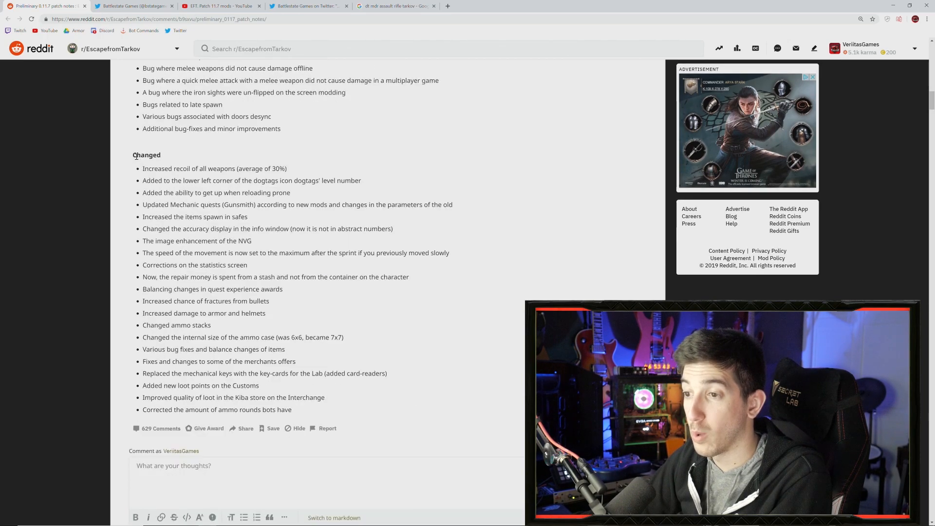
{"action": "left_click_drag", "start_coordinate": [142, 169], "coordinate": [267, 169]}
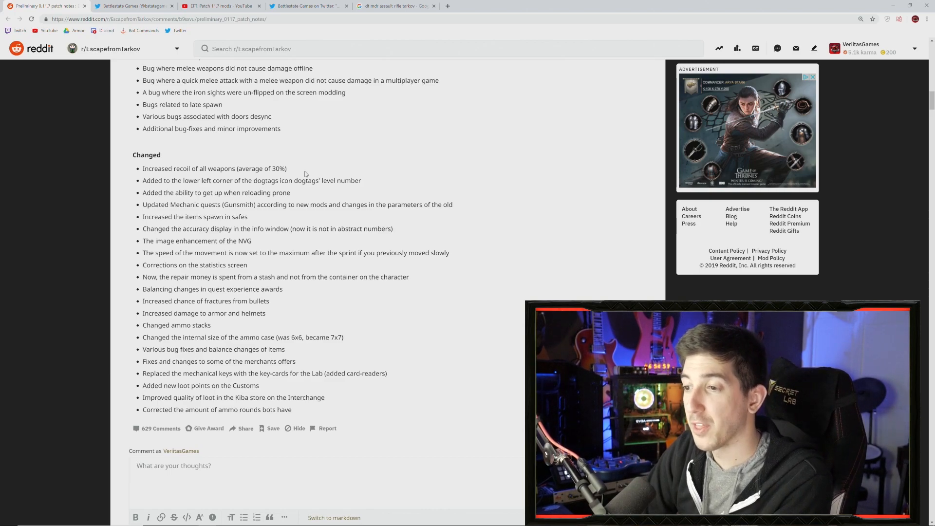
Step: Mark words in the prone reloading, safes spawn and accuracy display entries of the Changed list
{"action": "double_click", "coordinate": [350, 181]}
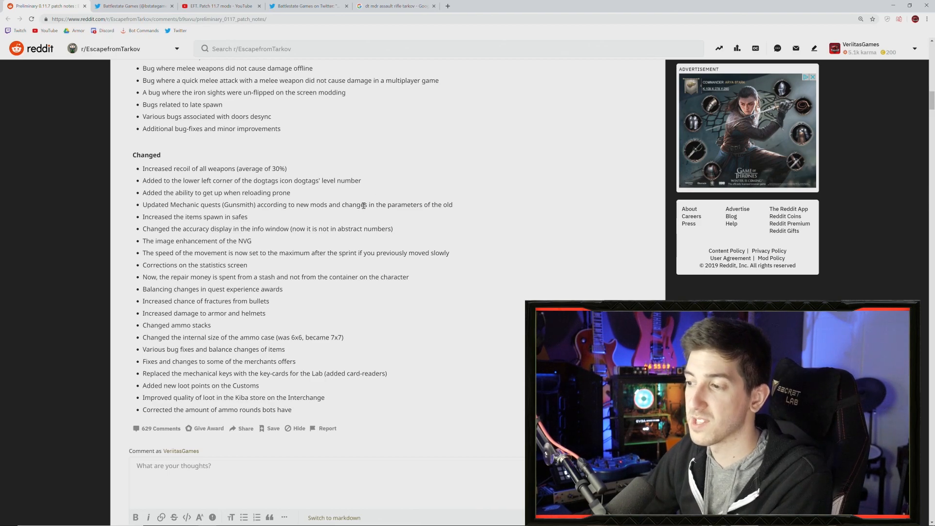
{"action": "mouse_move", "coordinate": [392, 157]}
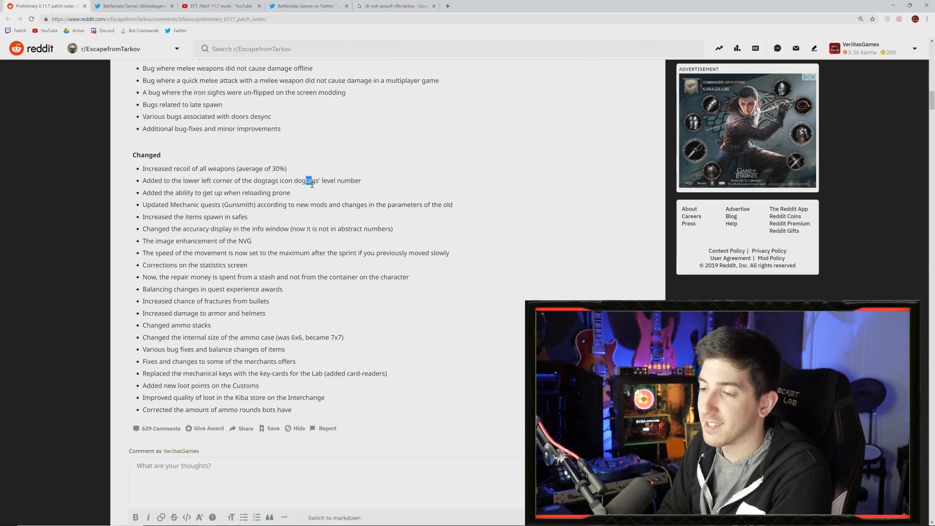
{"action": "double_click", "coordinate": [281, 193]}
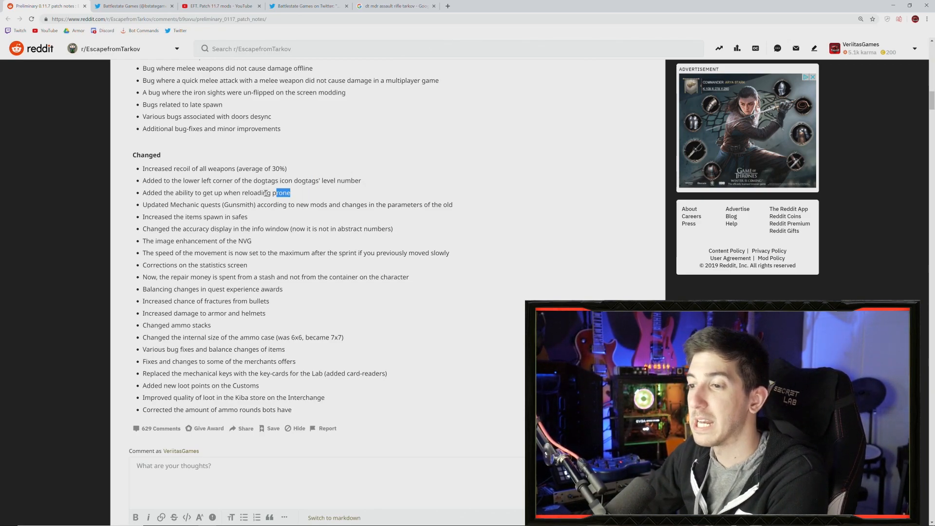
{"action": "double_click", "coordinate": [151, 205]}
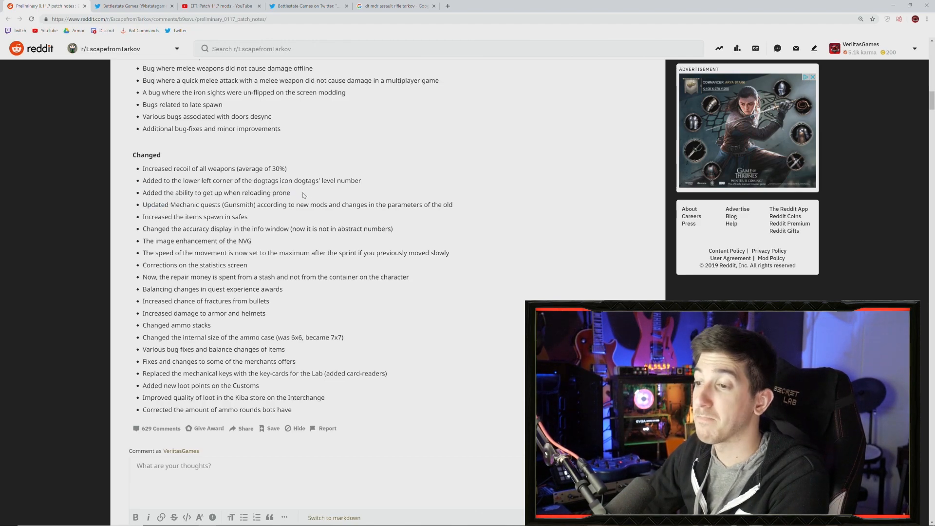
{"action": "mouse_move", "coordinate": [161, 202]}
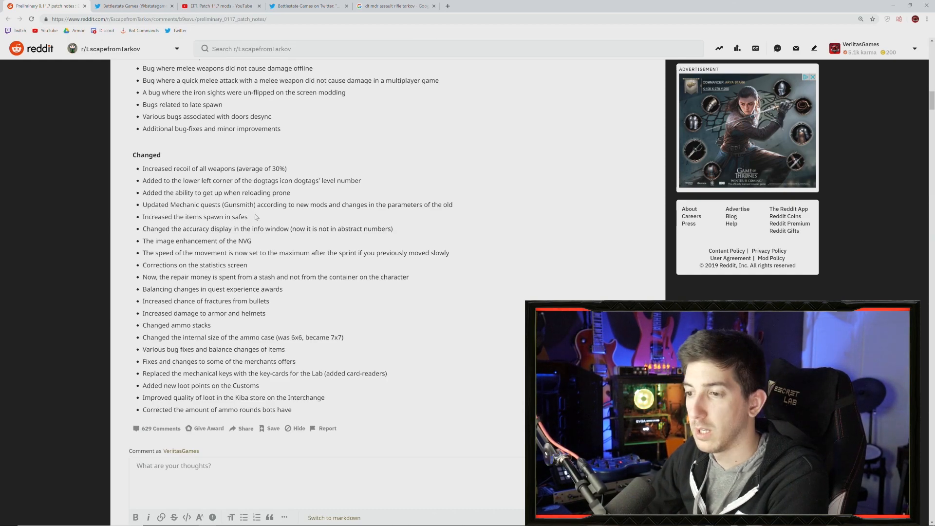
{"action": "double_click", "coordinate": [194, 216]}
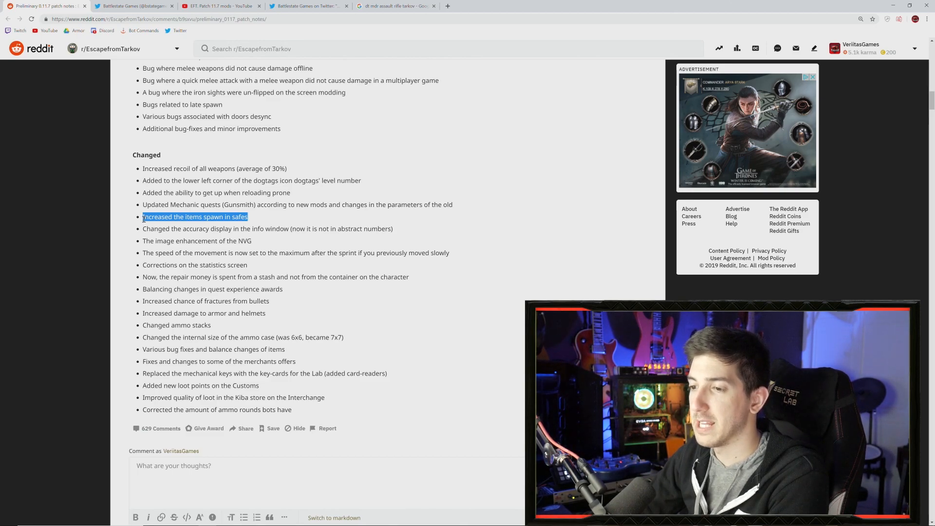
{"action": "left_click", "coordinate": [261, 218]}
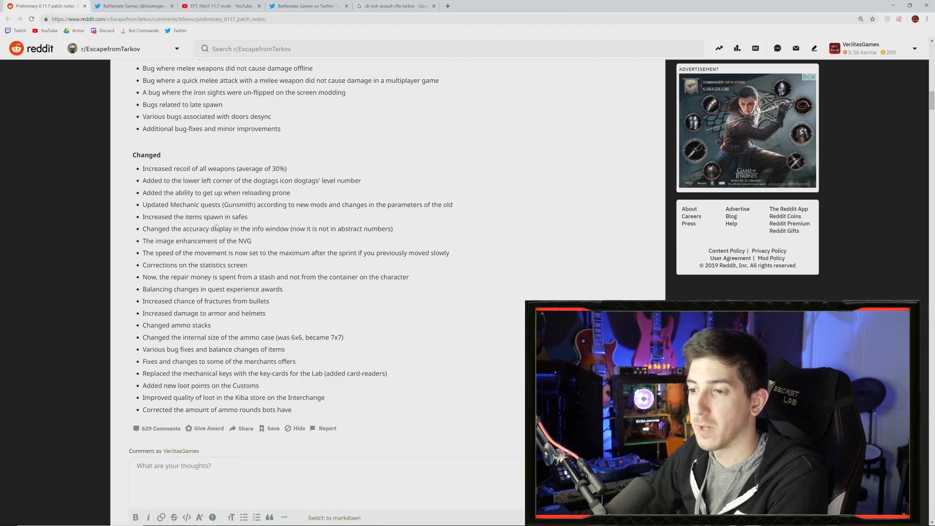
{"action": "double_click", "coordinate": [148, 241]}
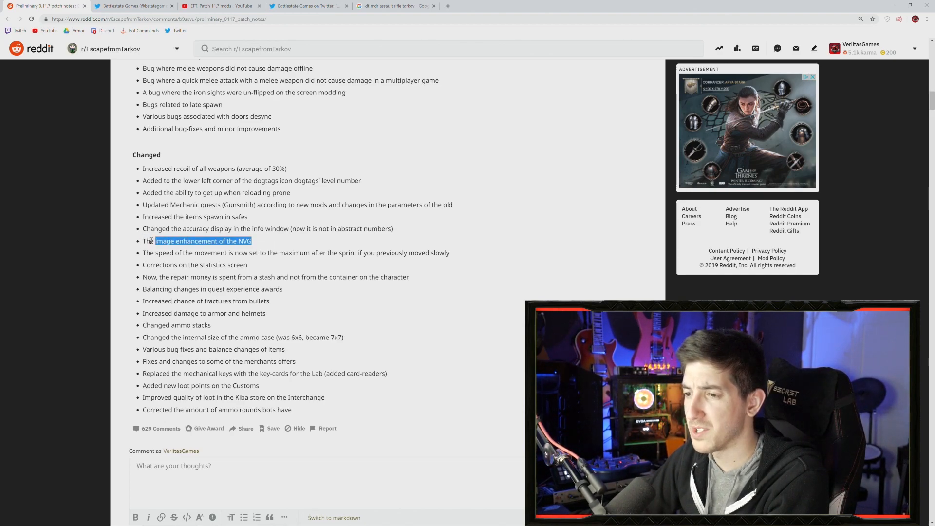
{"action": "left_click", "coordinate": [174, 261]}
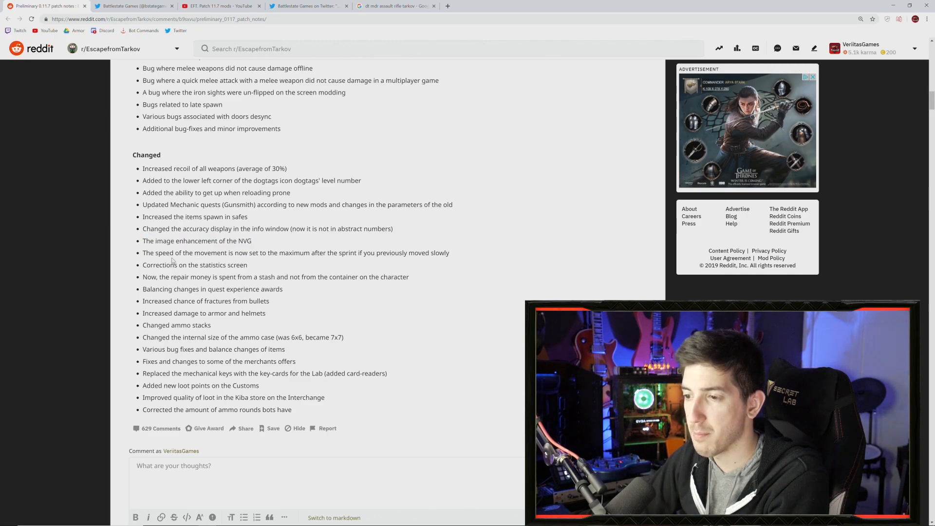
{"action": "left_click_drag", "start_coordinate": [143, 252], "coordinate": [234, 253]}
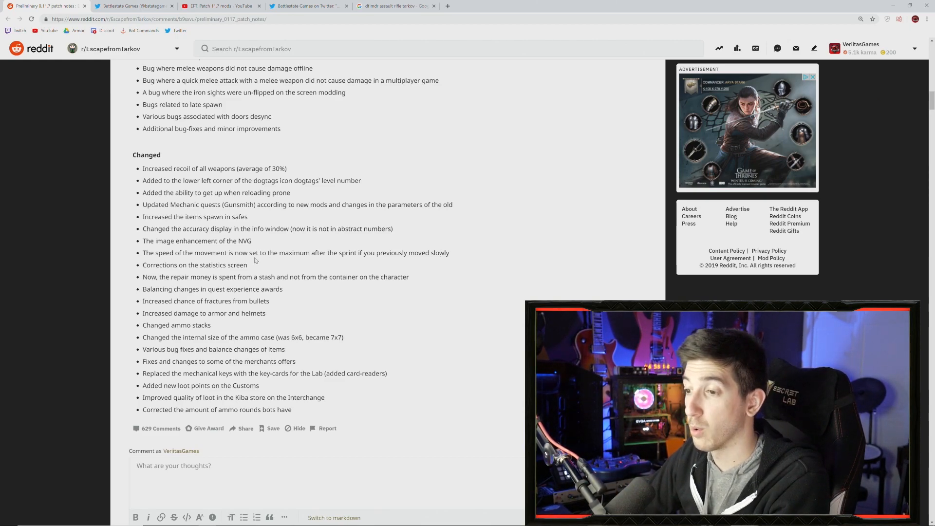
{"action": "left_click_drag", "start_coordinate": [151, 277], "coordinate": [235, 277]}
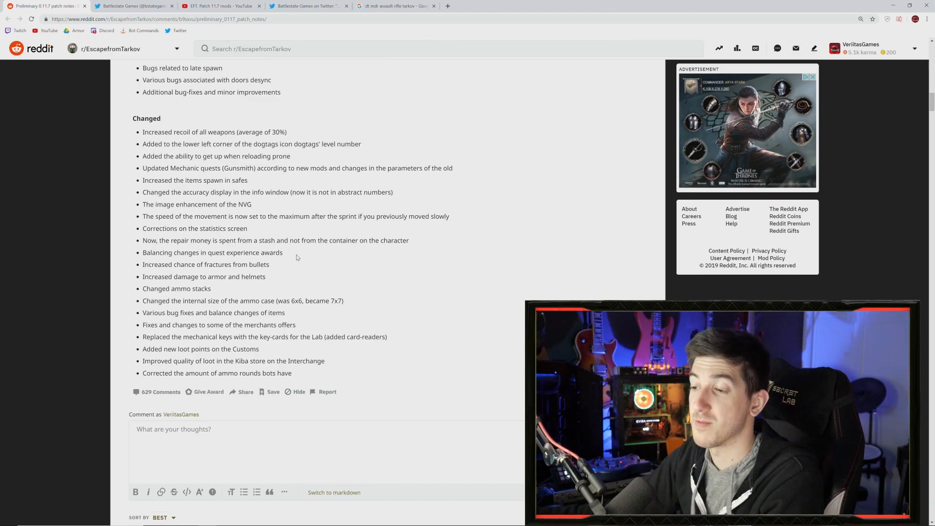
Step: Highlight the 'Changed ammo stacks' bullet in the Changed list
{"action": "double_click", "coordinate": [145, 252]}
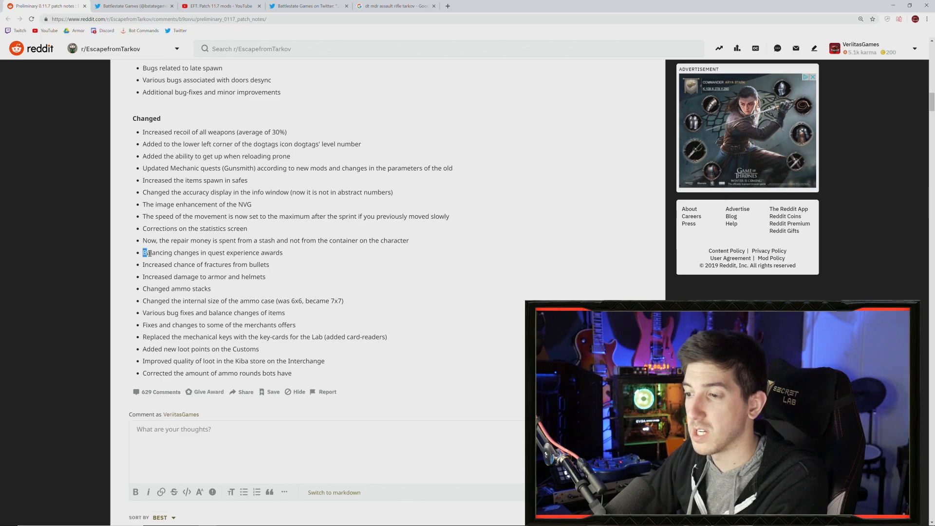
{"action": "left_click_drag", "start_coordinate": [144, 253], "coordinate": [278, 276]}
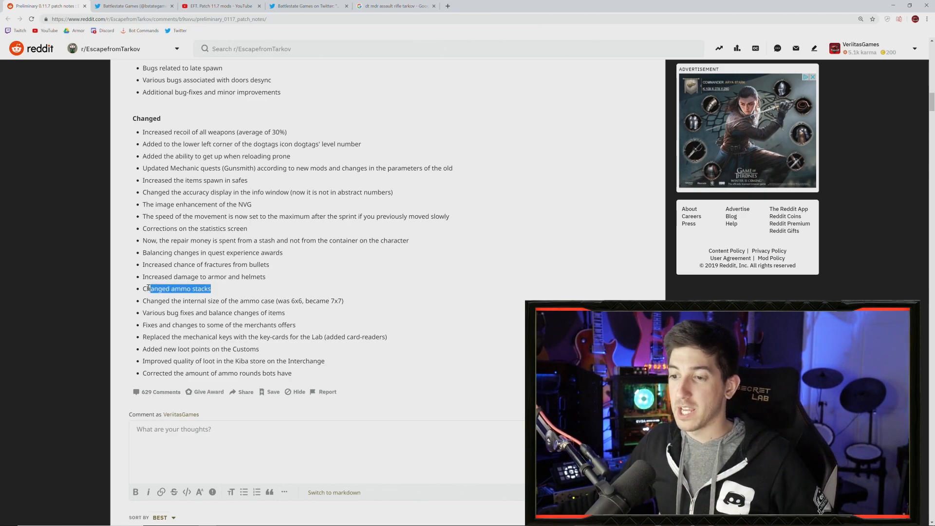
Step: Clear the ammo stacks highlight, then mark the Lab key-cards and Customs loot points entries
{"action": "left_click", "coordinate": [214, 289]}
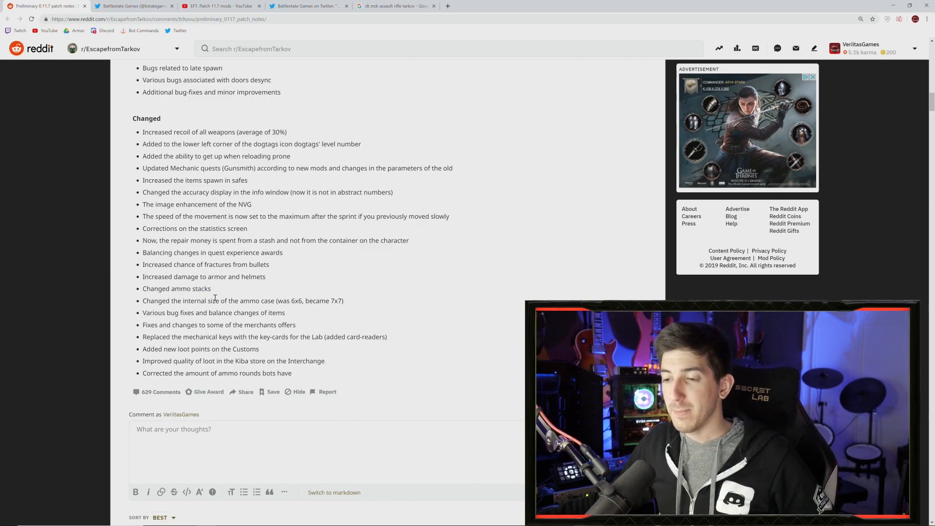
{"action": "left_click_drag", "start_coordinate": [313, 301], "coordinate": [344, 301]}
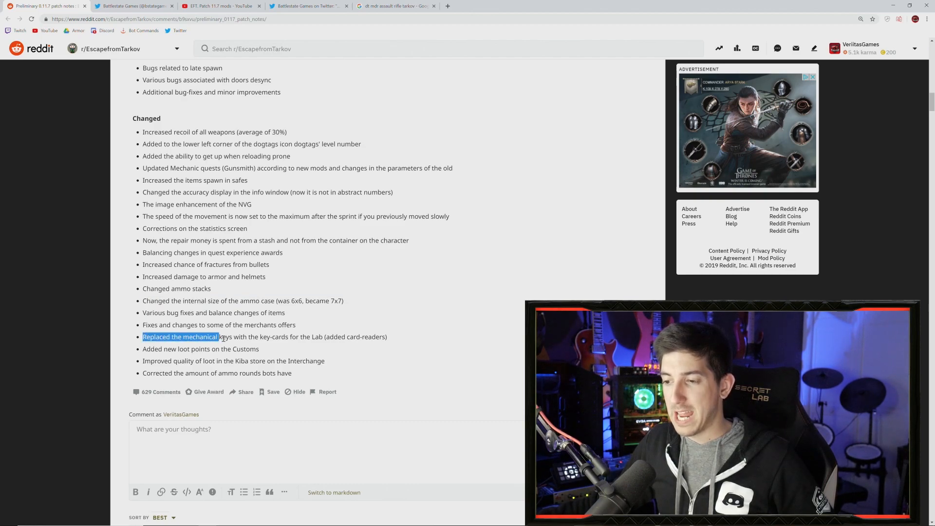
{"action": "left_click_drag", "start_coordinate": [219, 336], "coordinate": [321, 336]}
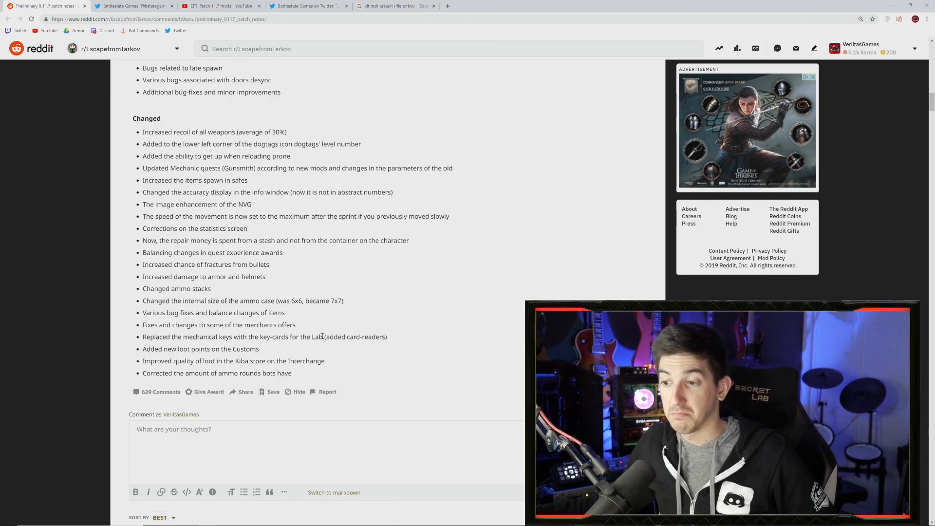
{"action": "mouse_move", "coordinate": [395, 339]}
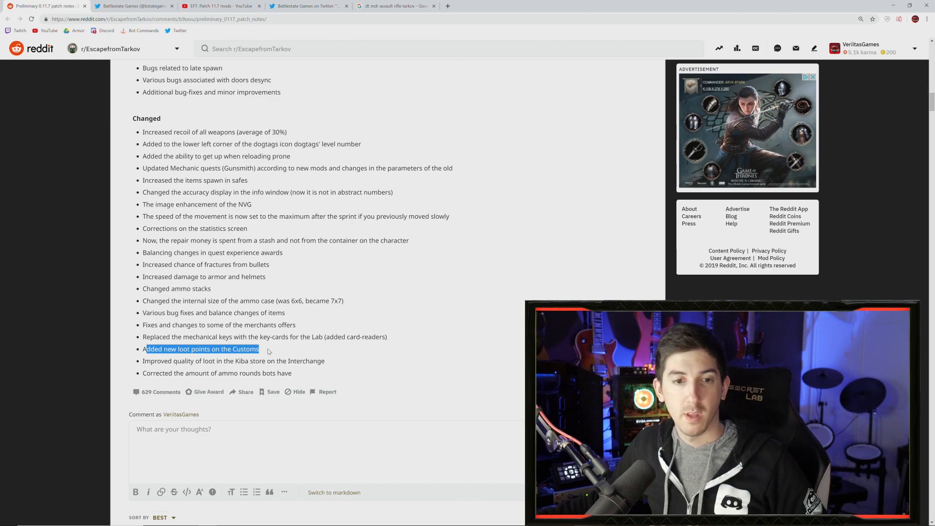
Step: Clear the Customs loot highlight and mark the Kiba store loot quality entry
{"action": "left_click", "coordinate": [269, 349]}
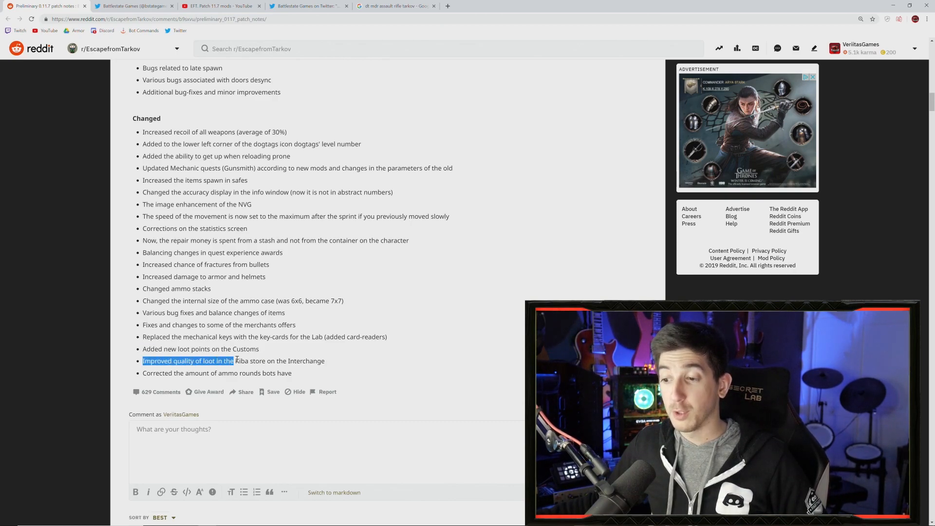
{"action": "left_click_drag", "start_coordinate": [143, 361], "coordinate": [326, 361]}
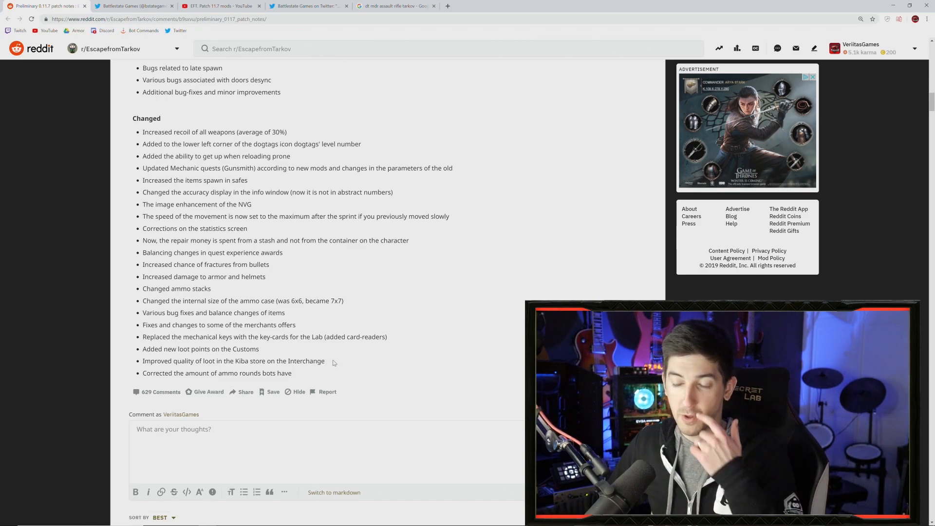
{"action": "left_click_drag", "start_coordinate": [178, 360], "coordinate": [326, 360]}
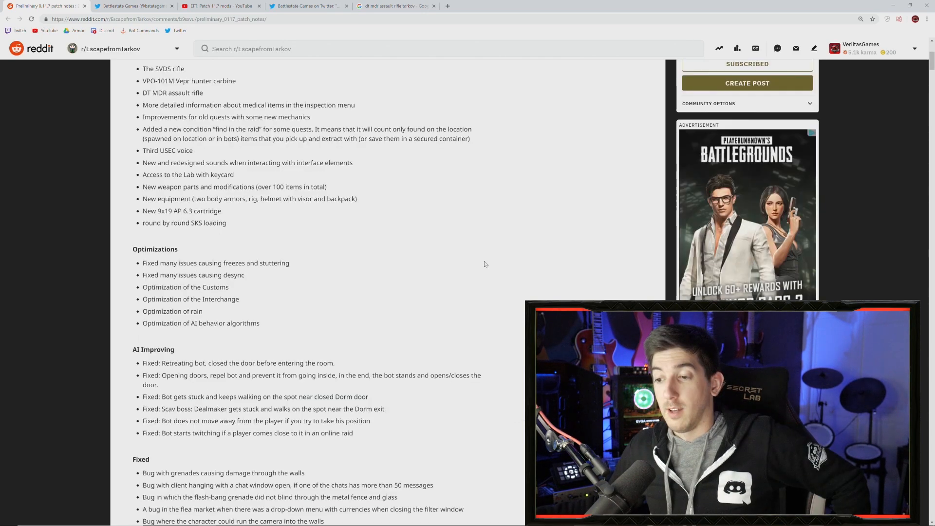
Step: Scroll back to the post title and update timing line, then clear the text selection
{"action": "scroll", "scroll_direction": "up", "scroll_amount": 3}
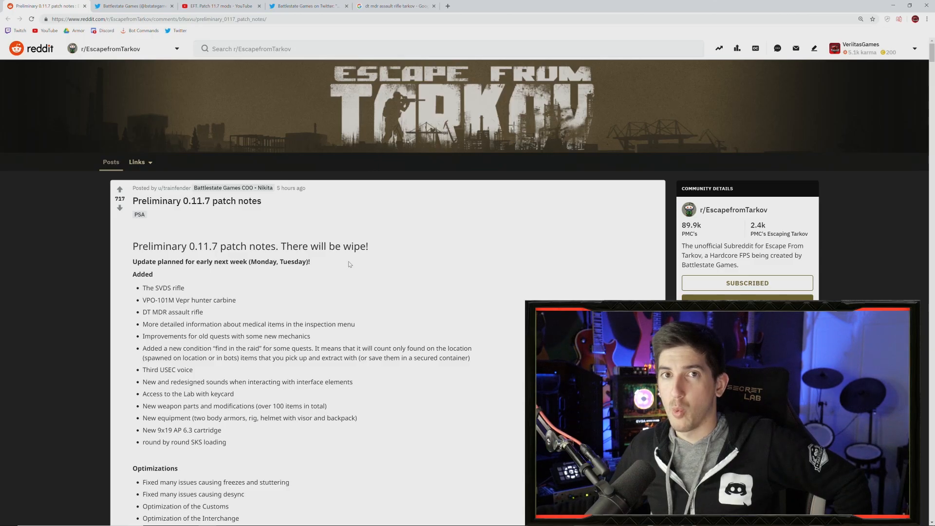
{"action": "scroll", "scroll_direction": "down", "scroll_amount": 3}
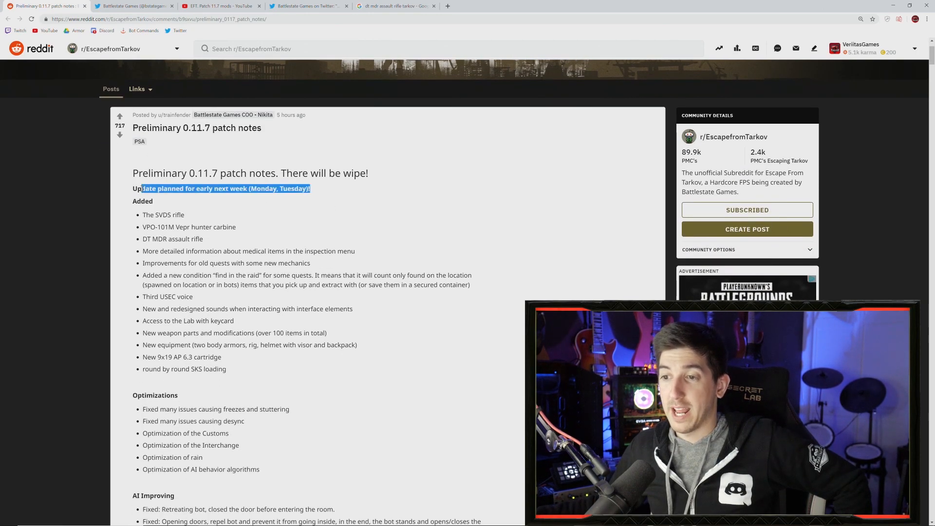
{"action": "left_click", "coordinate": [320, 188]}
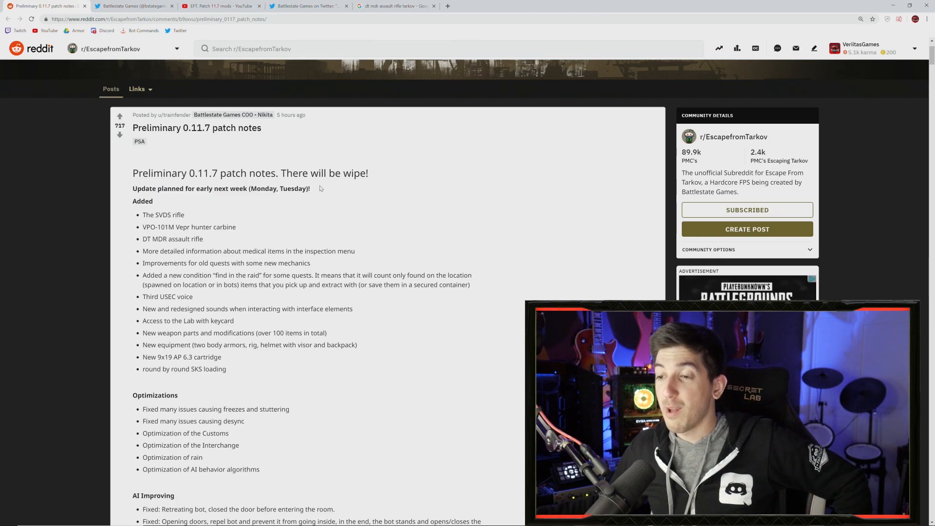